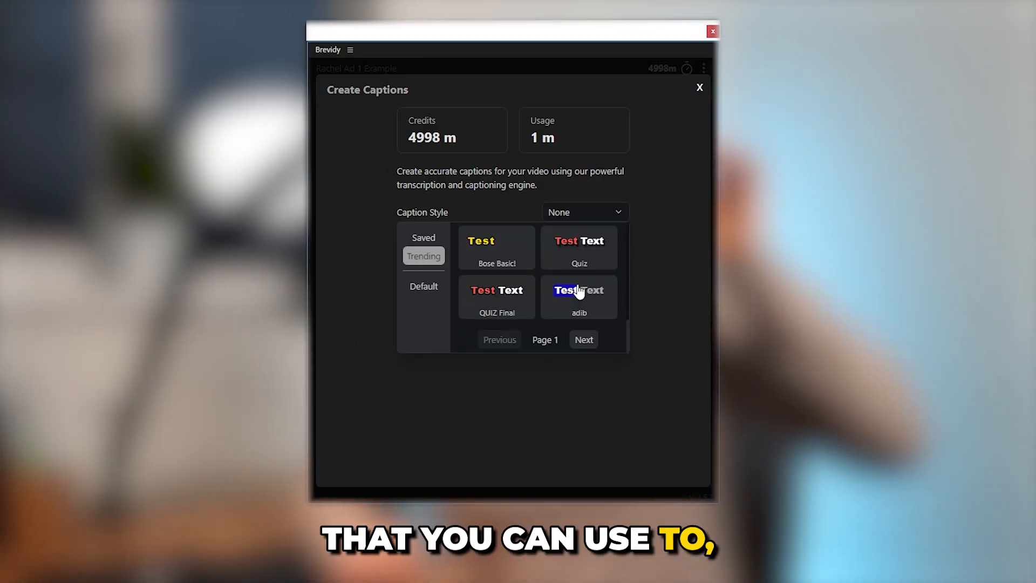
# Step: Install the Brevidy extension through the ZXP installer and close the installer
pyautogui.click(423, 256)
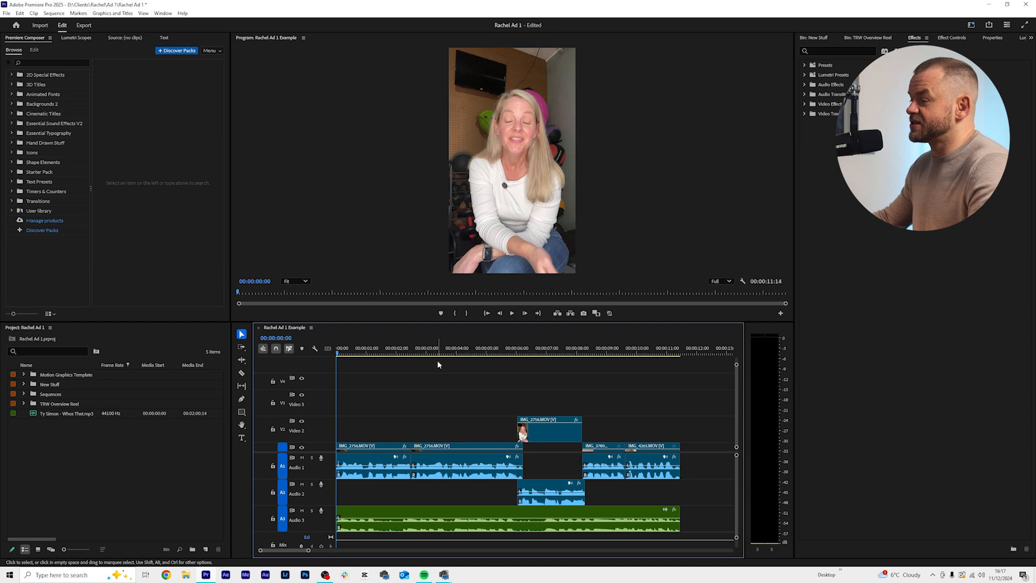
pyautogui.moveTo(507, 404)
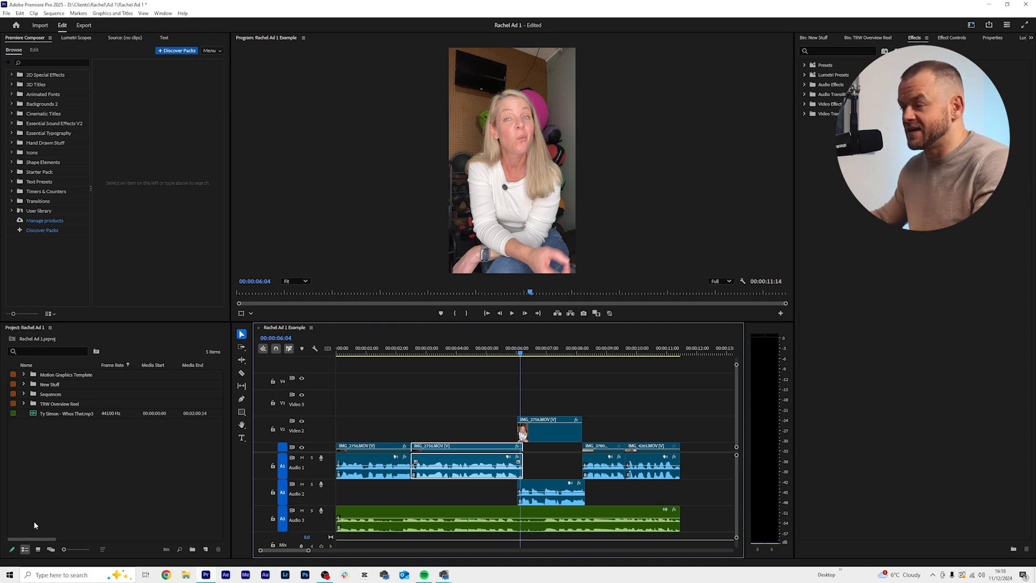
pyautogui.write('zara')
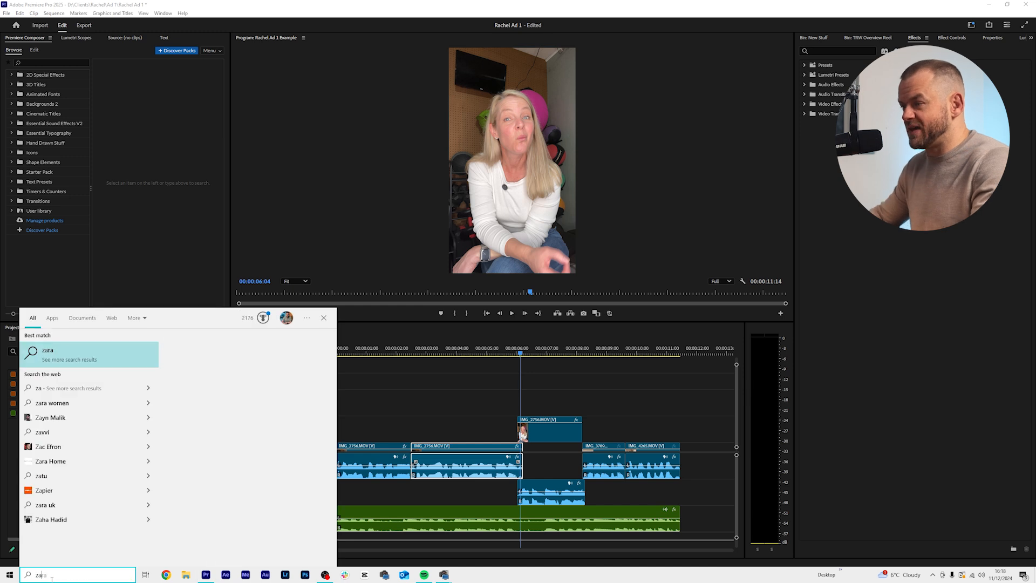
pyautogui.click(323, 317)
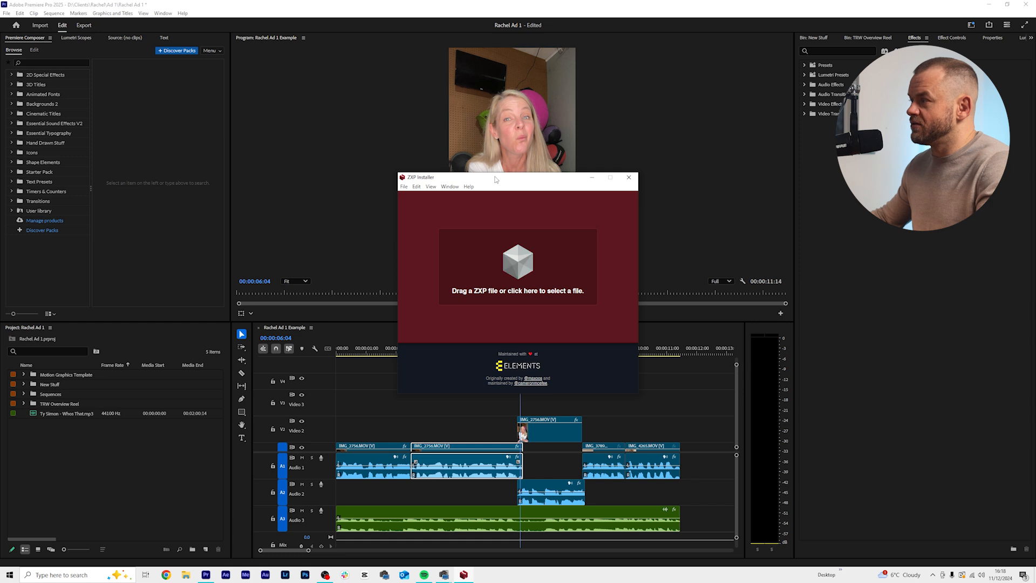
pyautogui.moveTo(515, 177); pyautogui.dragTo(365, 175)
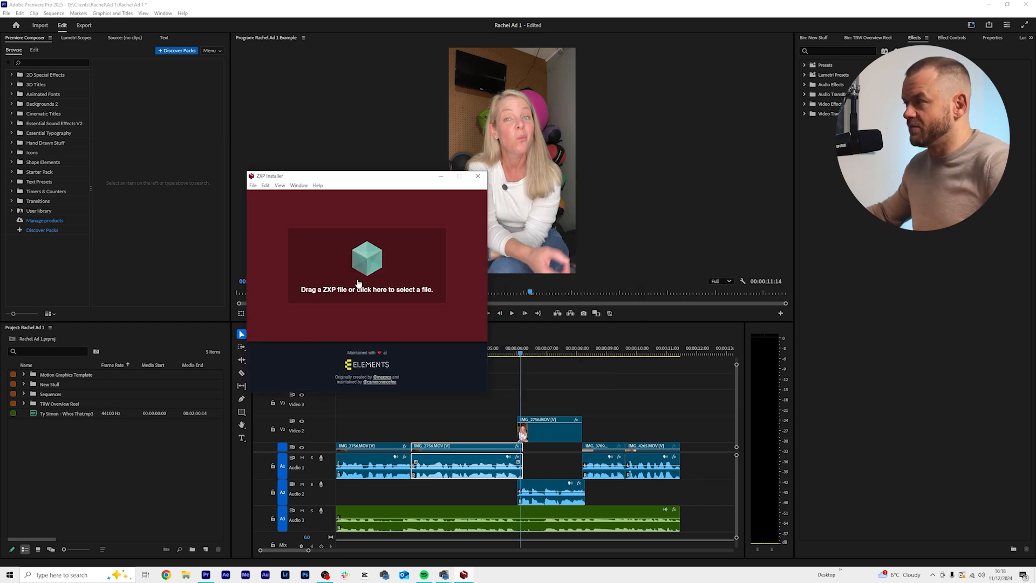
pyautogui.click(477, 176)
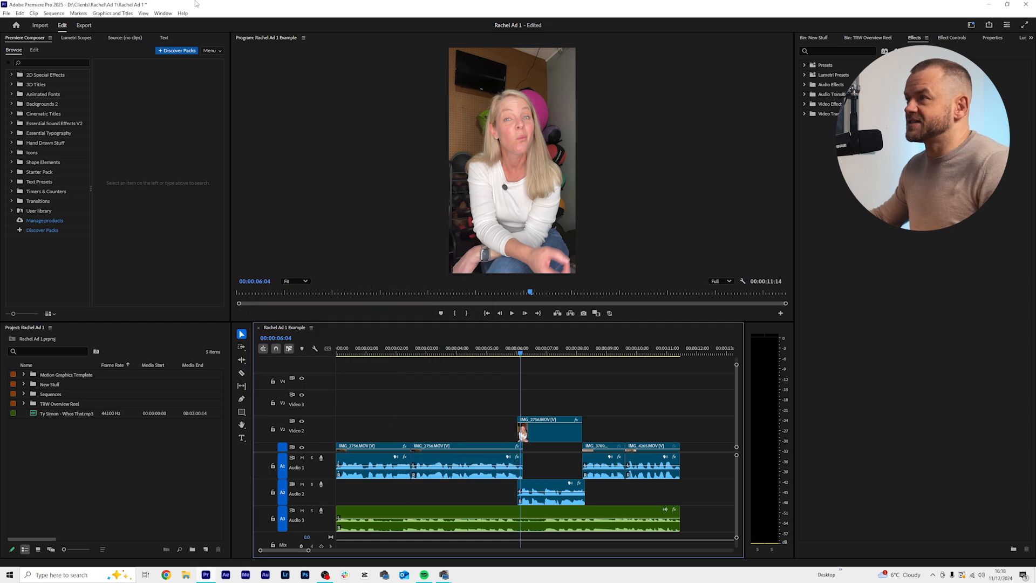
# Step: Open the Brevidy panel from Window > Extensions
pyautogui.click(164, 13)
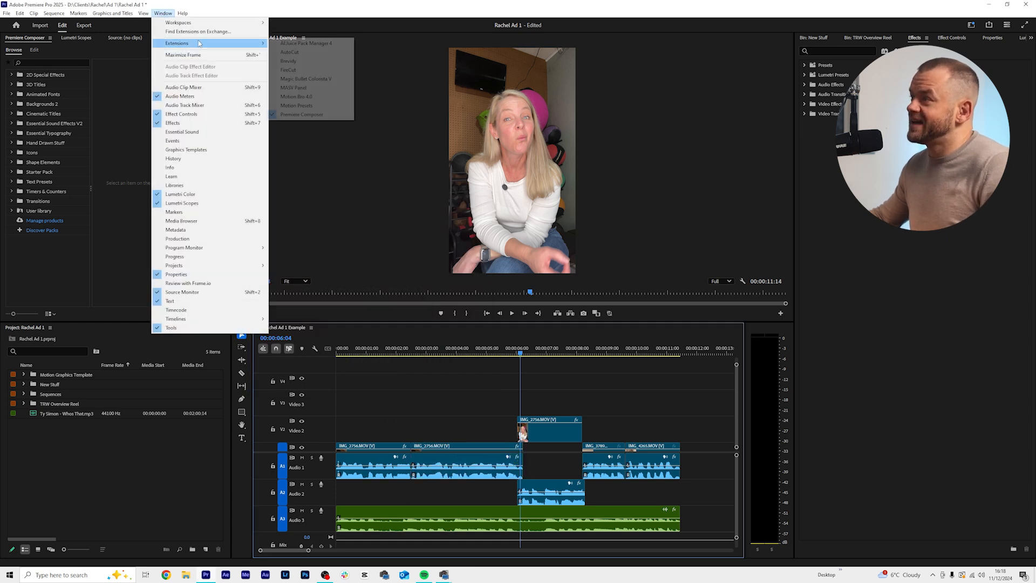
pyautogui.moveTo(288, 61)
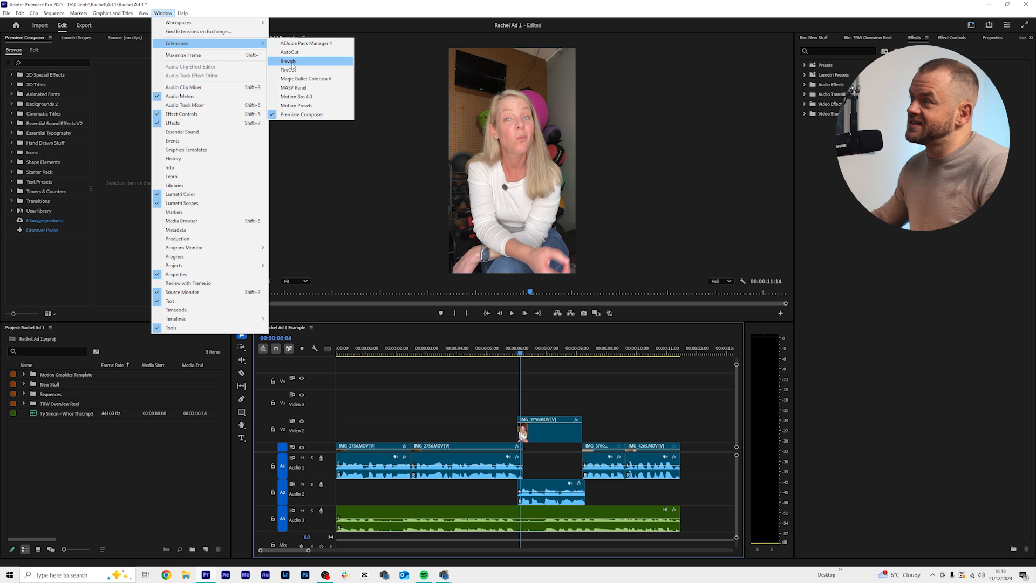
pyautogui.click(289, 61)
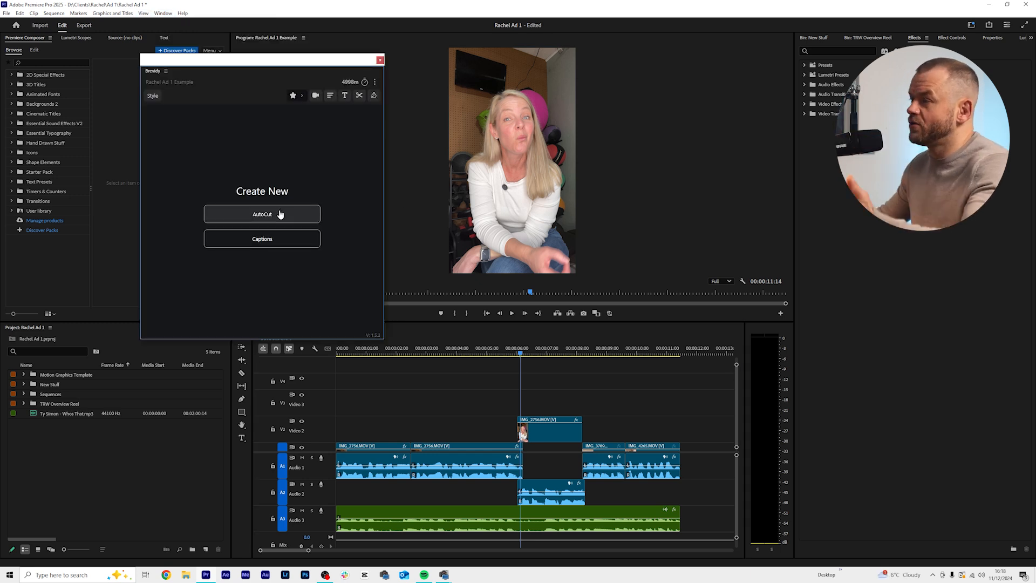
pyautogui.moveTo(278, 235)
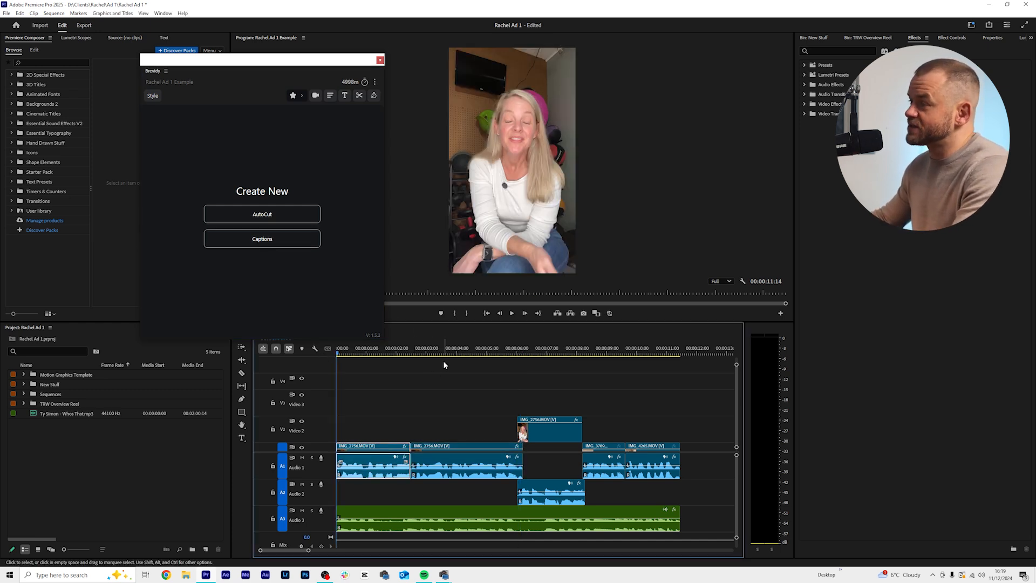
# Step: Start Brevidy's Create Captions setup for the sequence
pyautogui.click(634, 353)
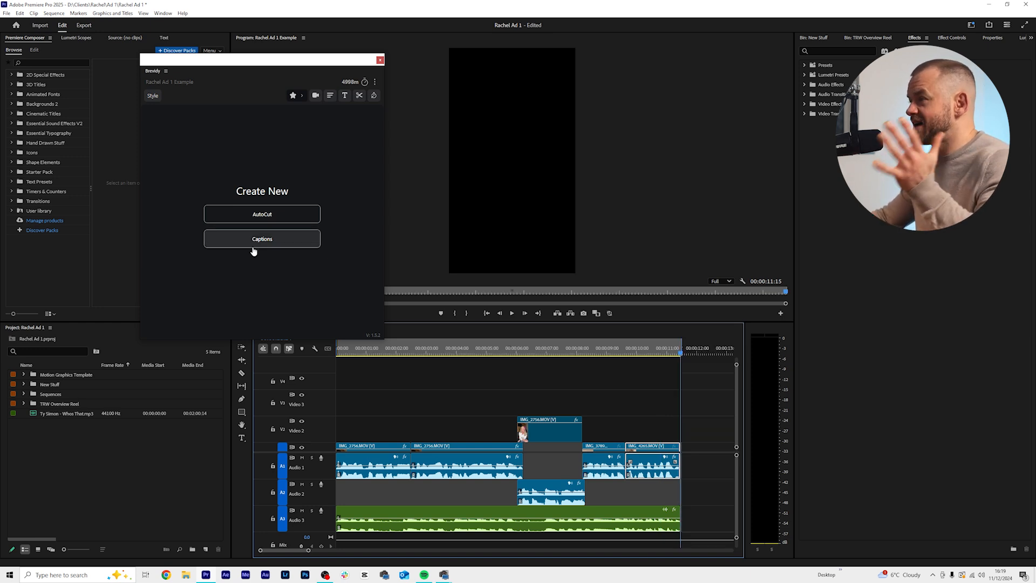
pyautogui.click(261, 239)
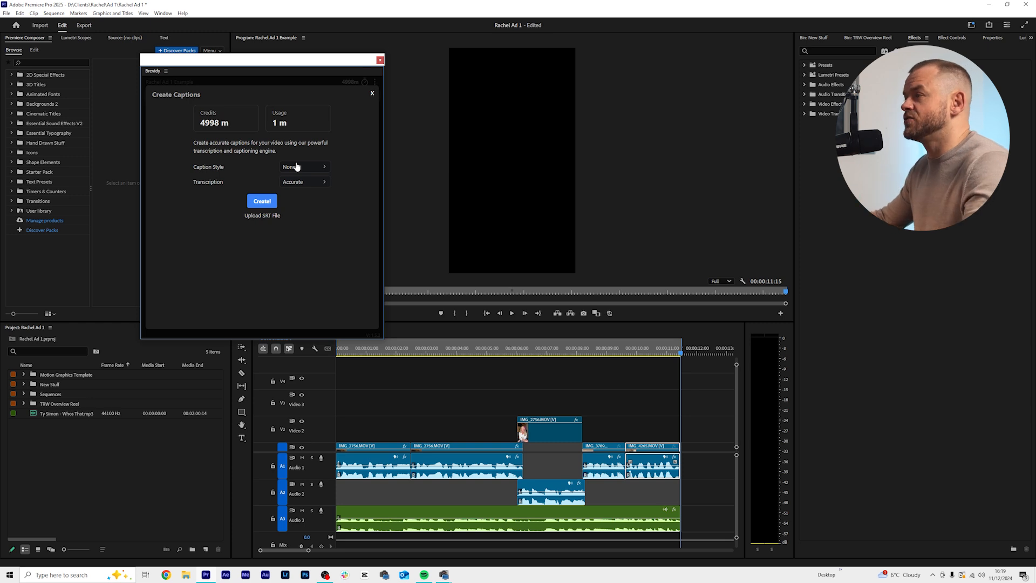
# Step: Generate captions with the Poppy wiggle spins style and the Accurate transcription model
pyautogui.click(304, 166)
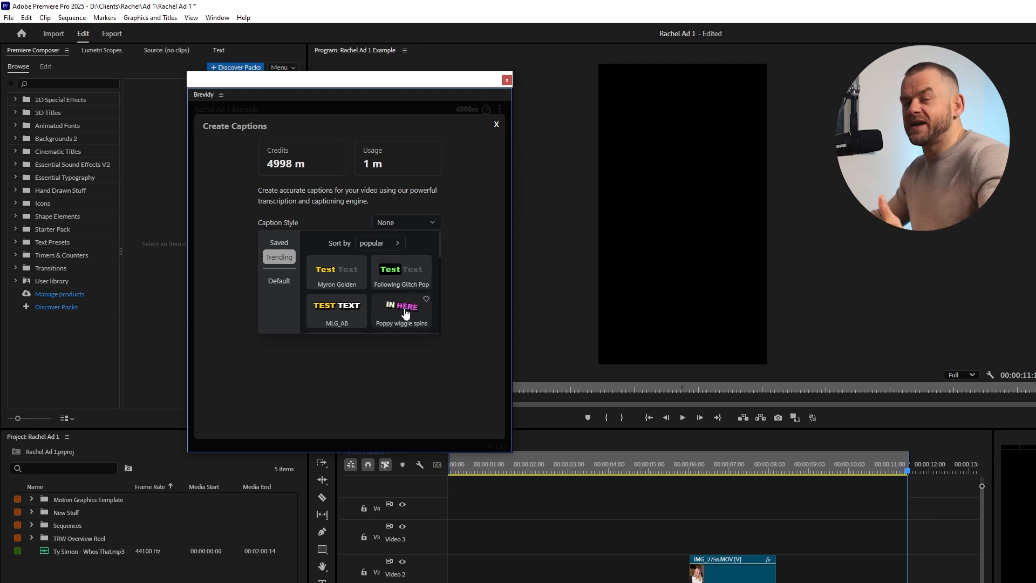
pyautogui.click(400, 309)
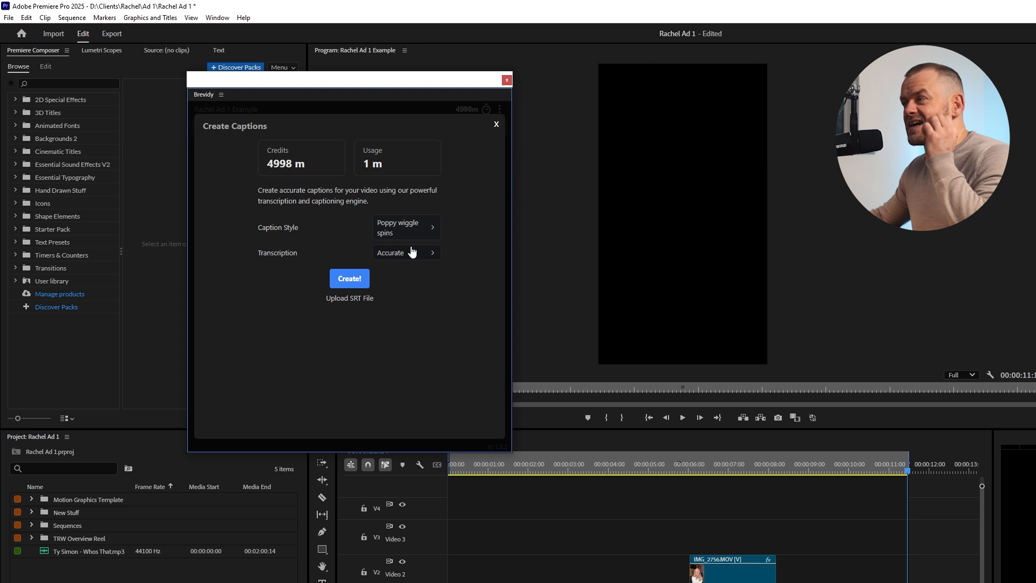
pyautogui.click(406, 253)
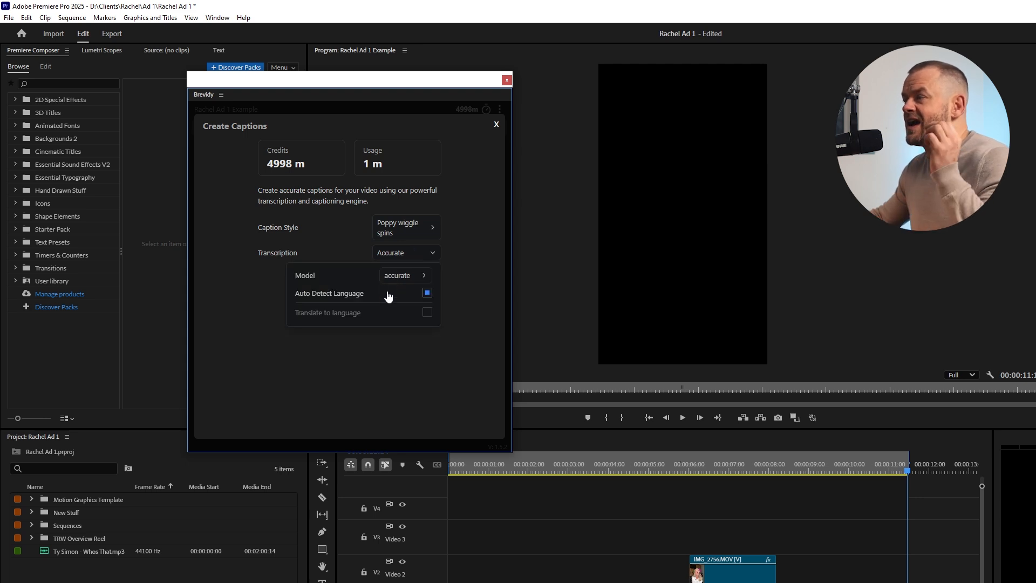
pyautogui.click(405, 275)
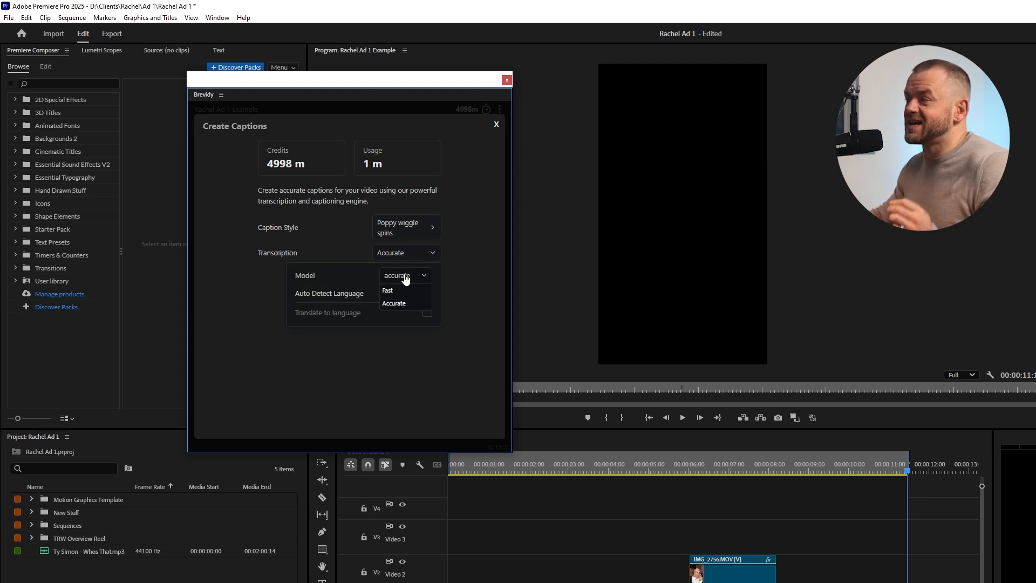
pyautogui.click(393, 303)
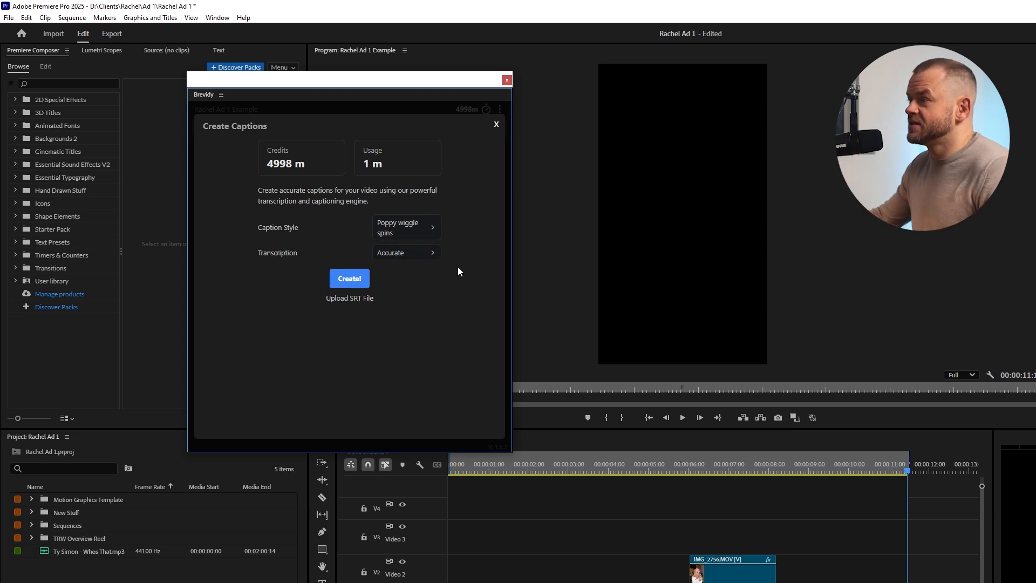
pyautogui.click(349, 278)
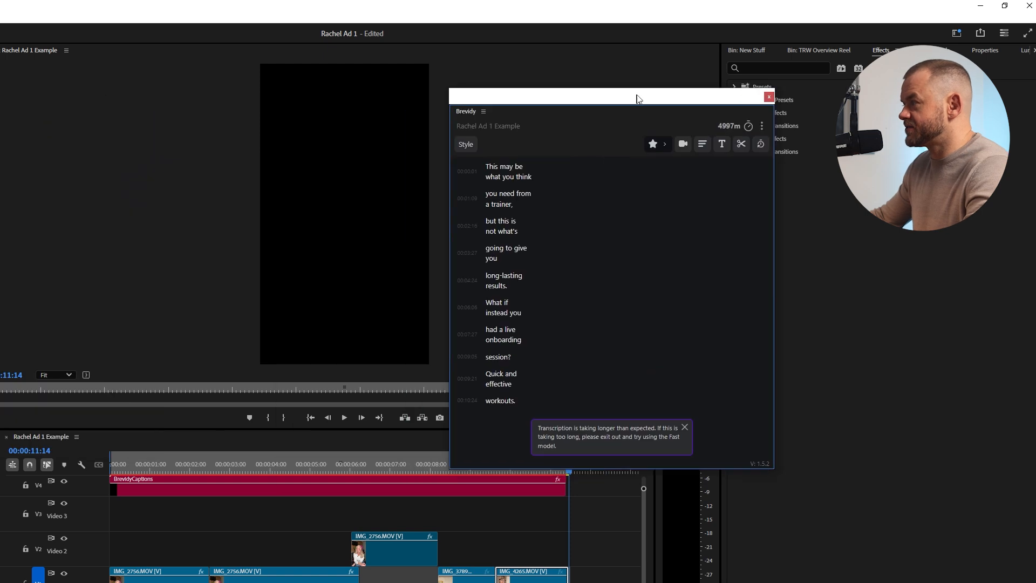
# Step: Move the BrevidyCaptions clip to V3 and open Brevidy's Style settings
pyautogui.moveTo(637, 98); pyautogui.dragTo(685, 54)
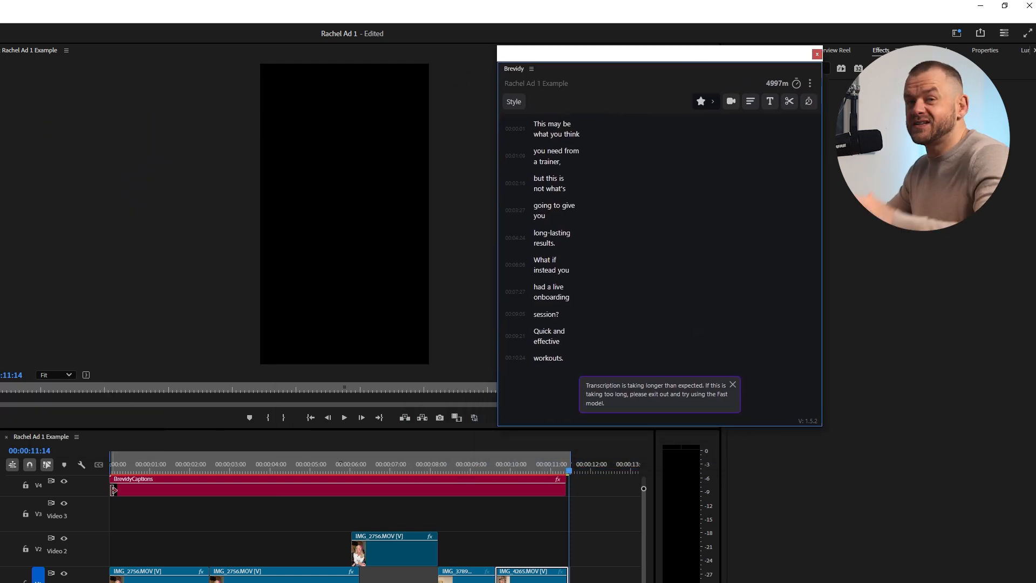
pyautogui.moveTo(230, 486)
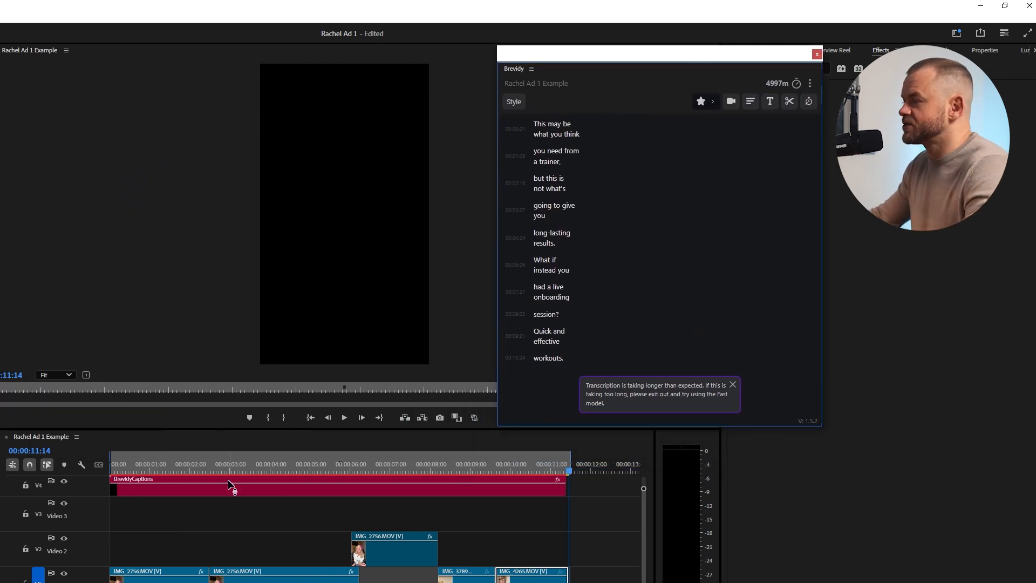
pyautogui.click(221, 463)
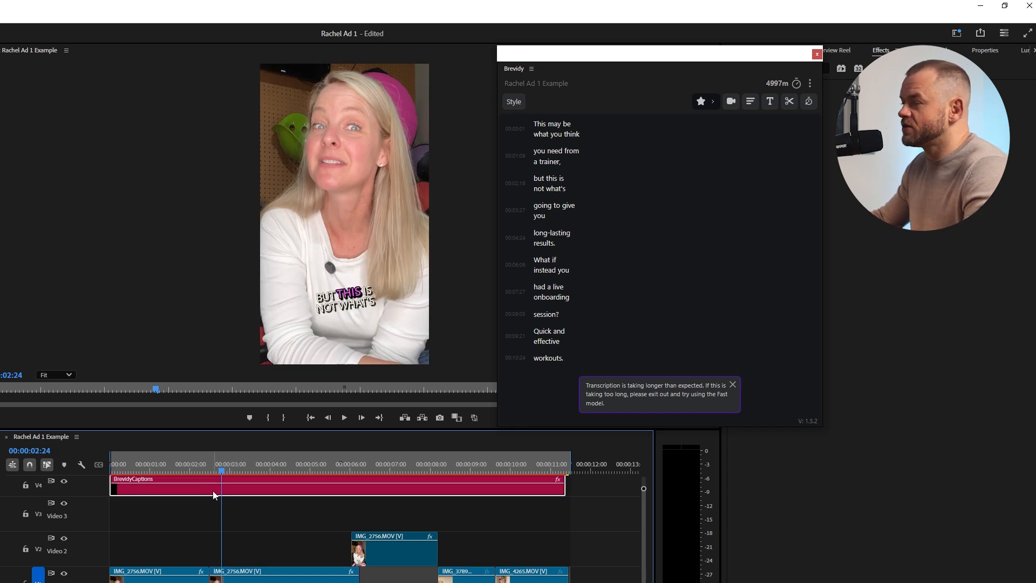
pyautogui.moveTo(163, 497)
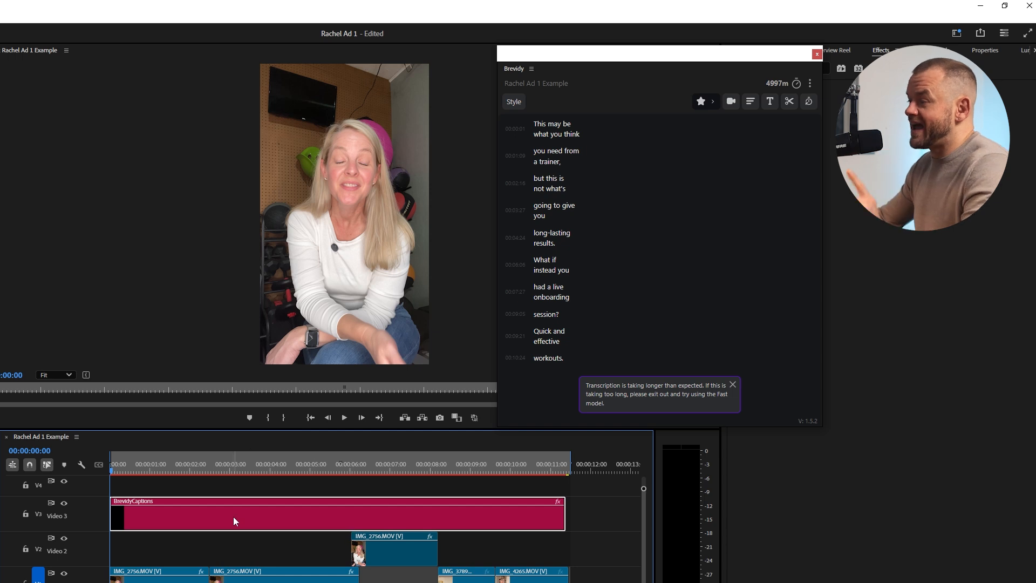
pyautogui.moveTo(452, 115)
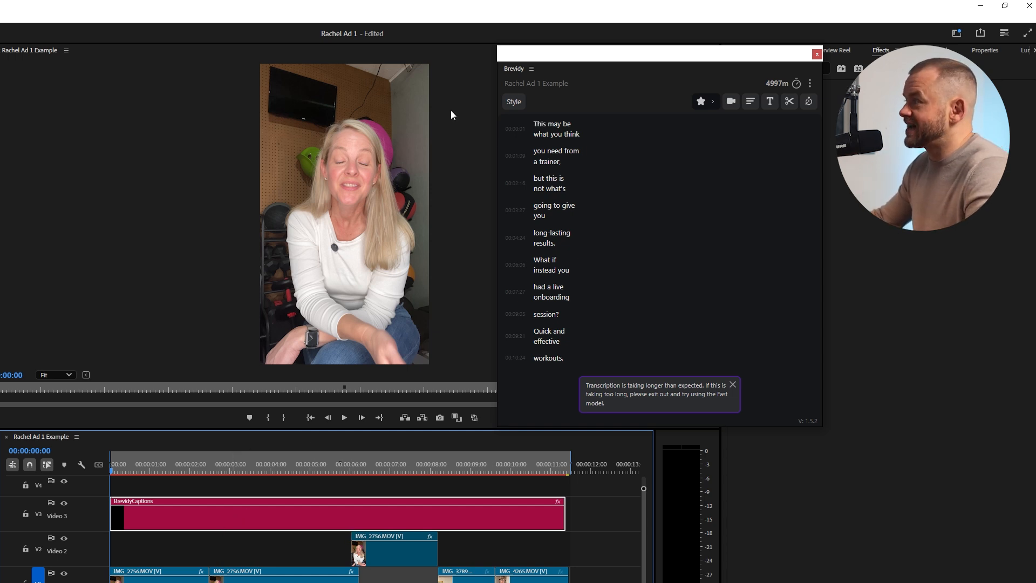
pyautogui.click(513, 101)
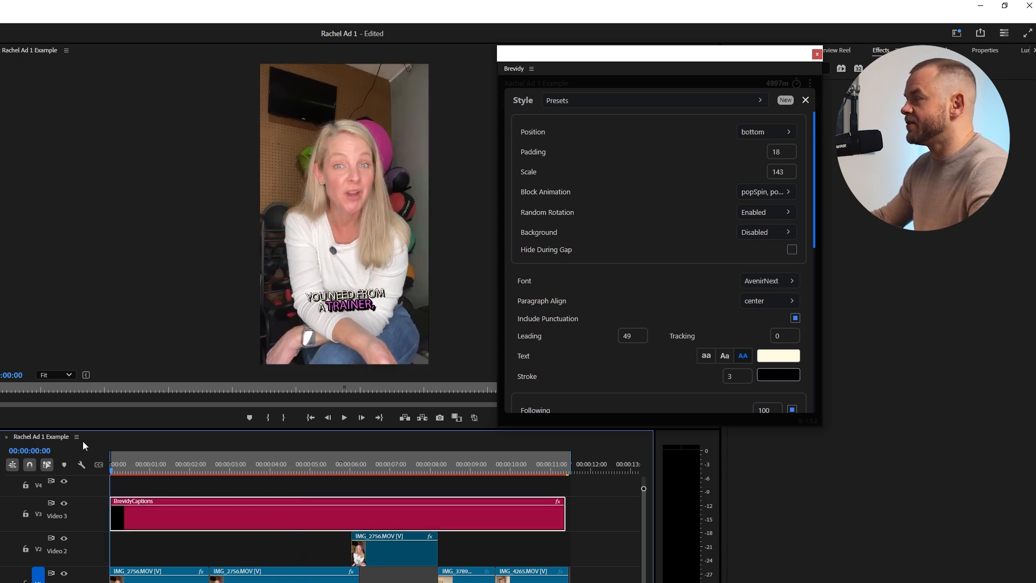
# Step: Set the caption font to Montserrat Black, dismiss the script alert, and preview the captions
pyautogui.click(768, 280)
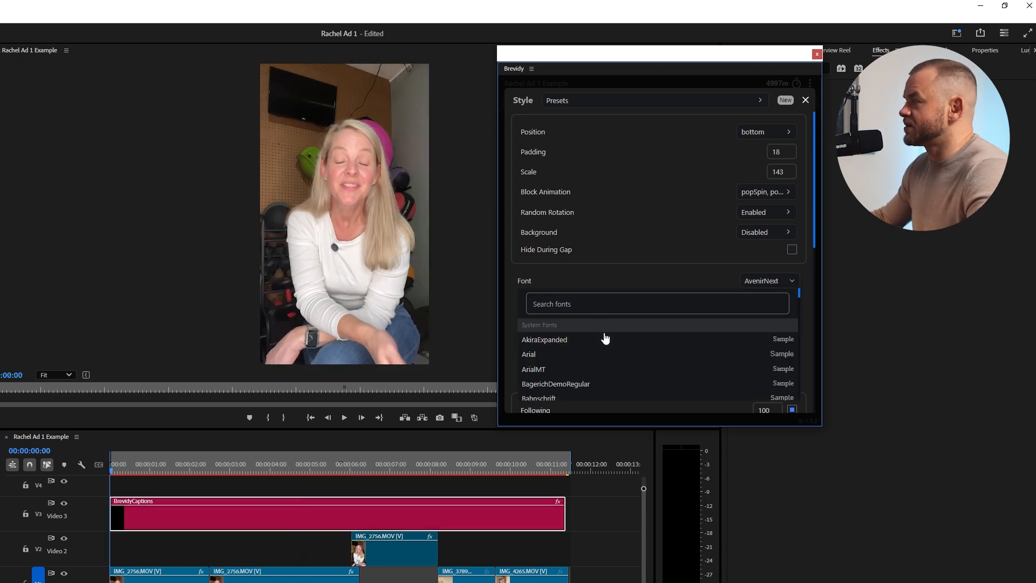
pyautogui.write('mon')
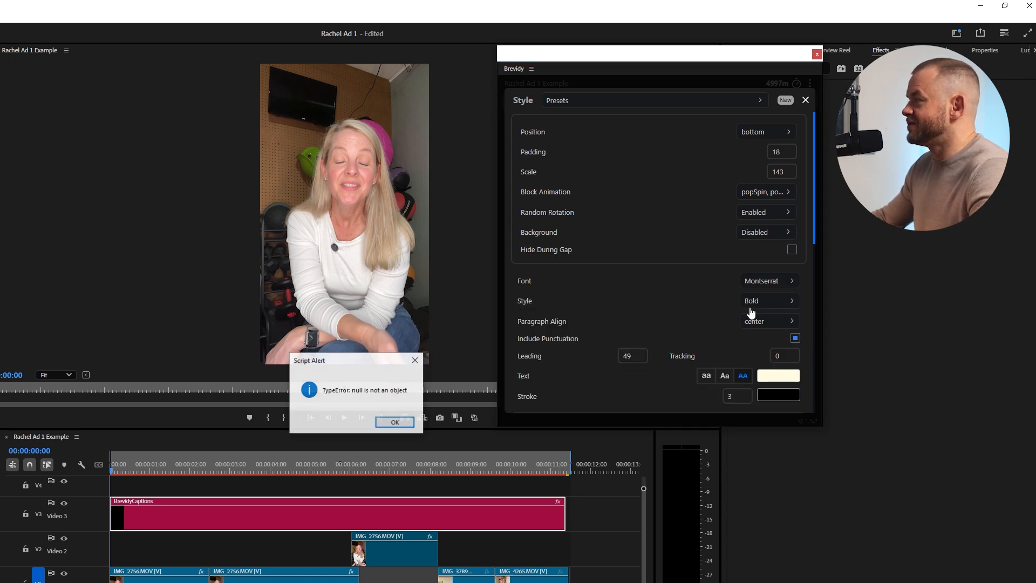
pyautogui.click(768, 301)
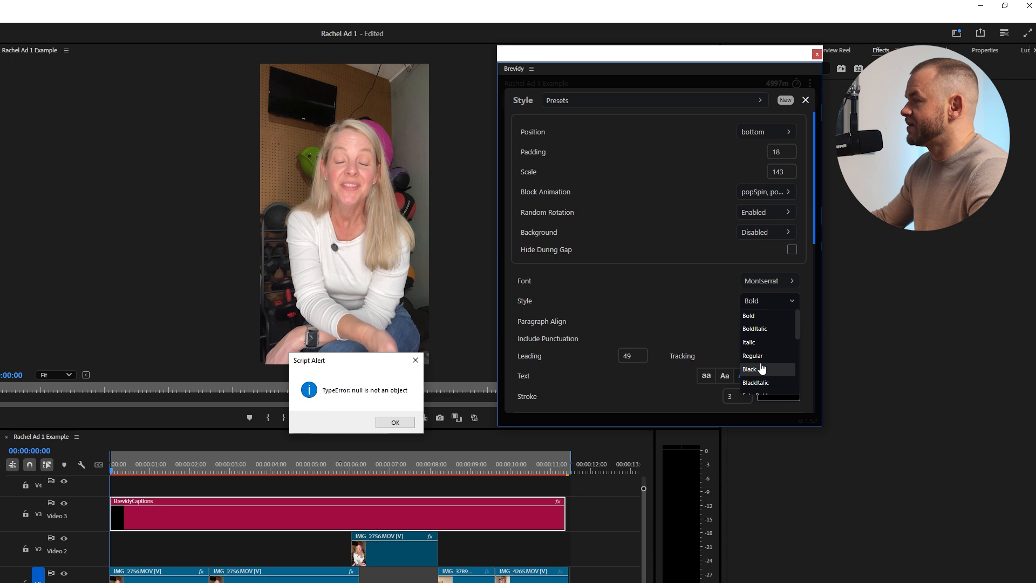
pyautogui.click(748, 315)
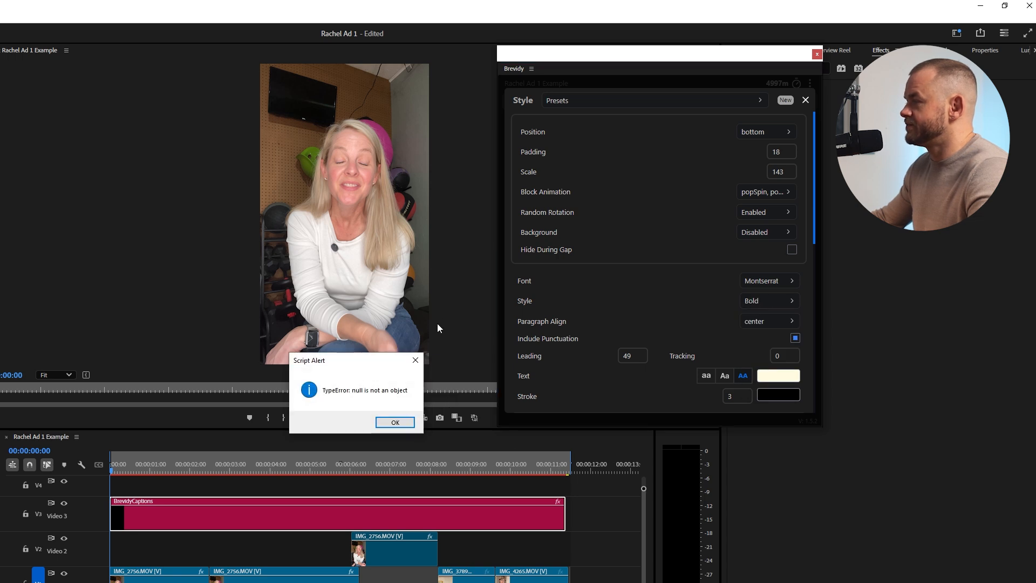
pyautogui.click(394, 422)
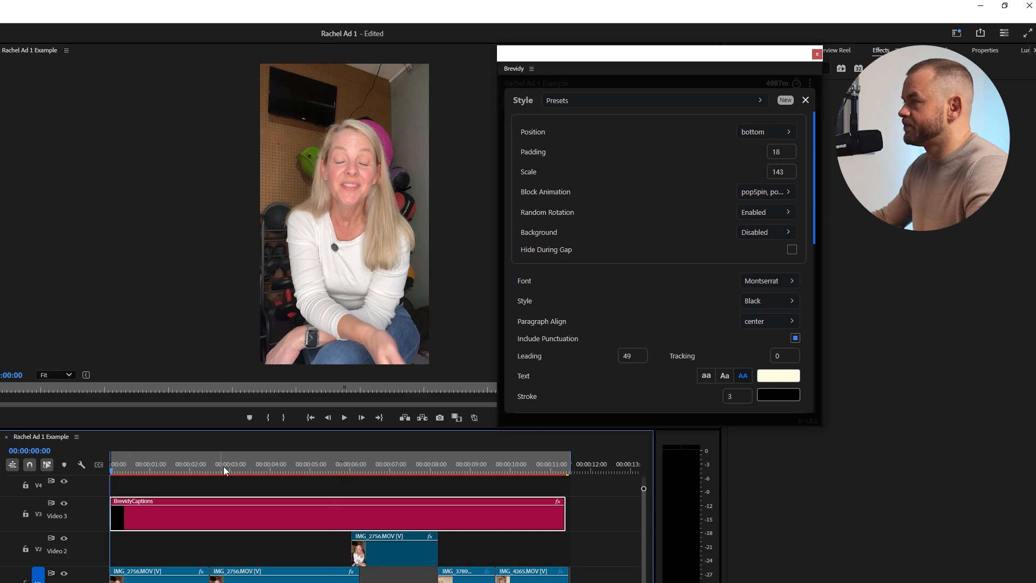
pyautogui.click(344, 417)
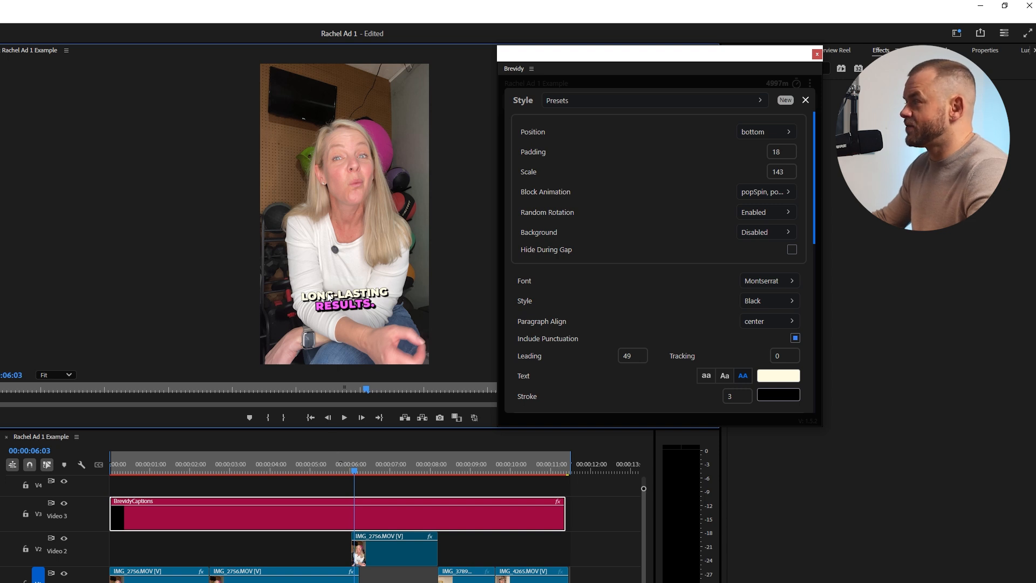
# Step: Raise the caption Stroke width to 10 for a thicker black outline
pyautogui.scroll(-3)
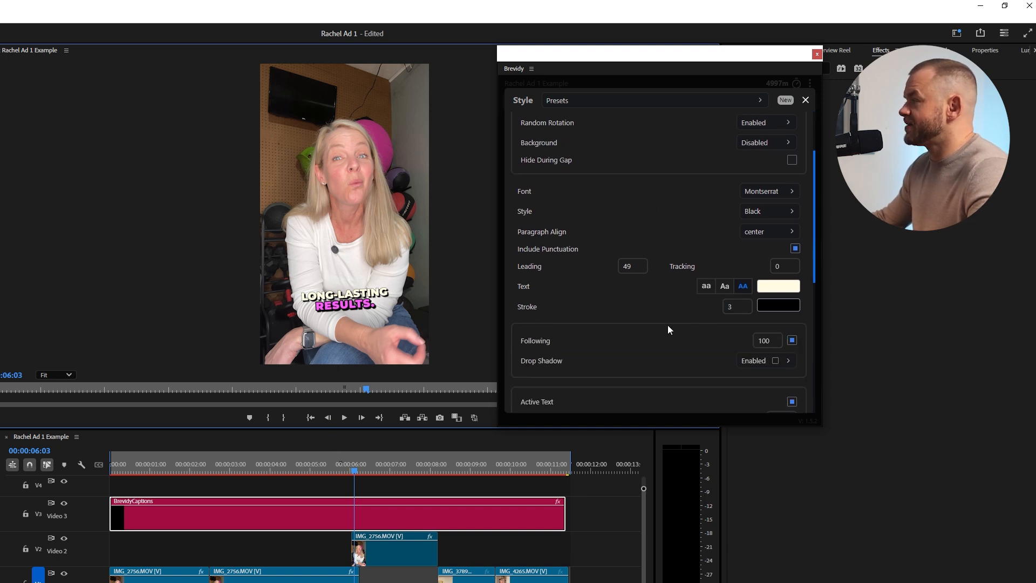
pyautogui.scroll(-3)
pyautogui.write('13')
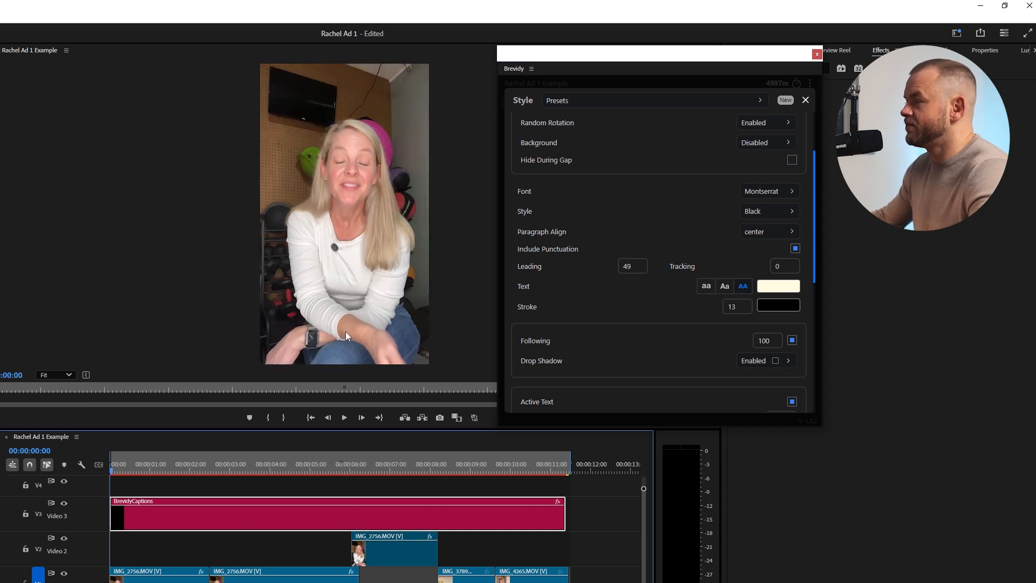
pyautogui.click(344, 418)
pyautogui.write('10')
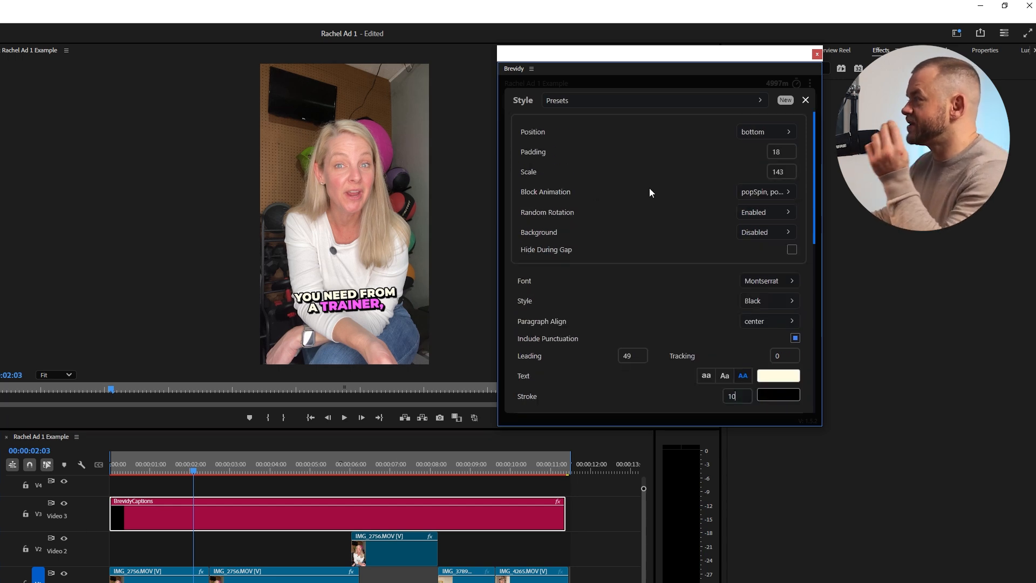
pyautogui.moveTo(613, 195)
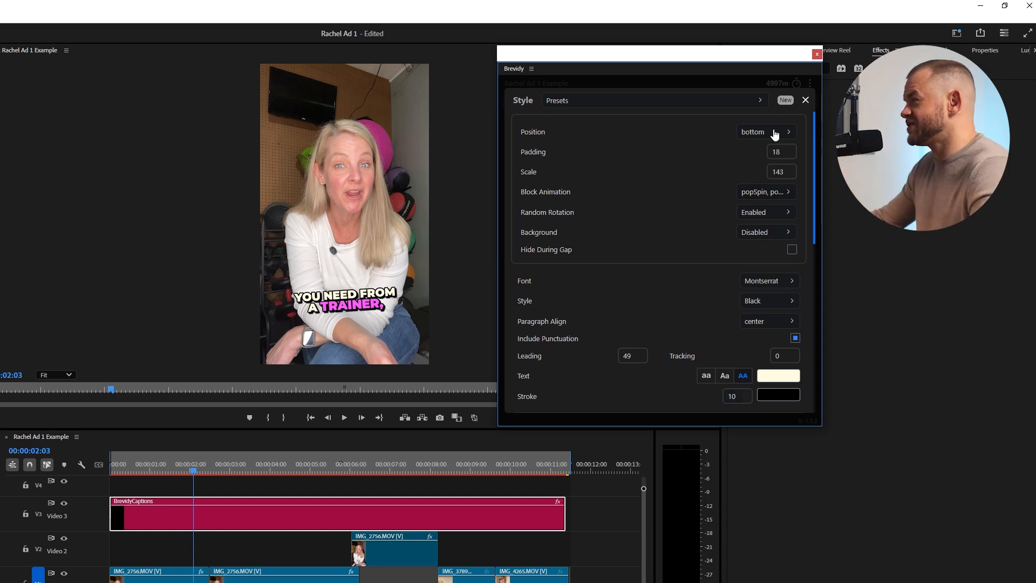
pyautogui.moveTo(783, 155)
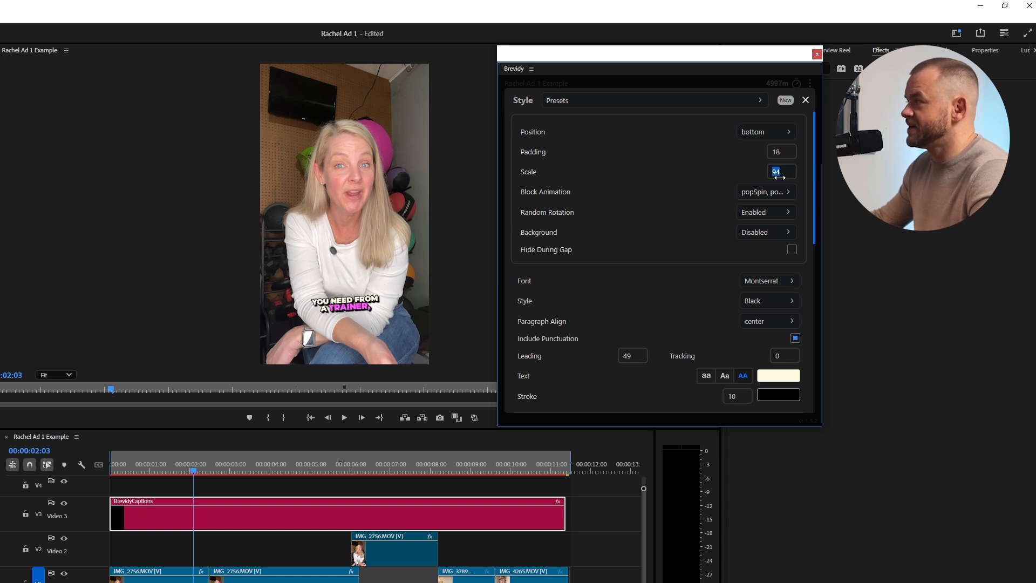
# Step: Set the caption Scale to 150 and enter 150 for the Active Text scale
pyautogui.write('150')
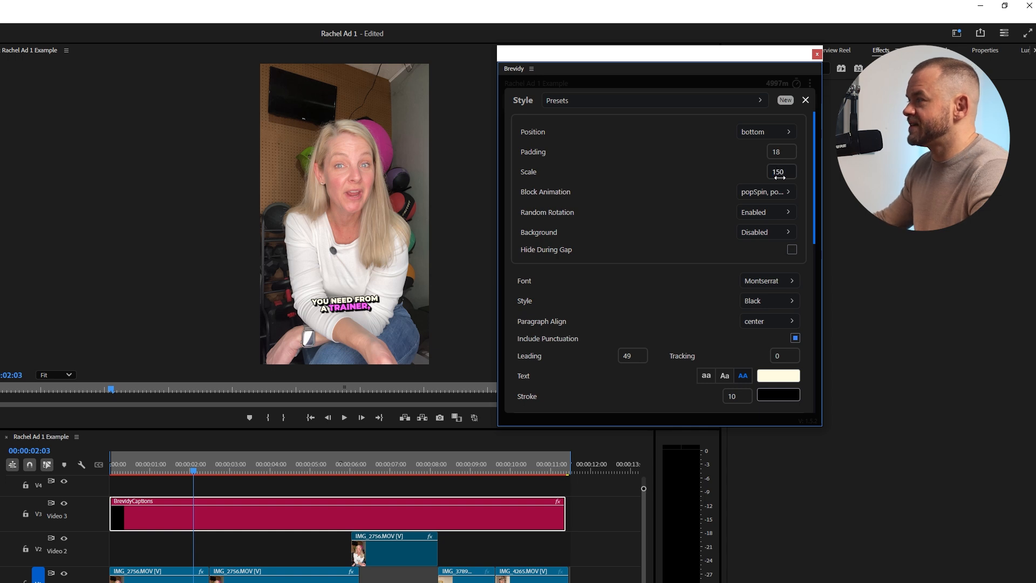
pyautogui.scroll(-3)
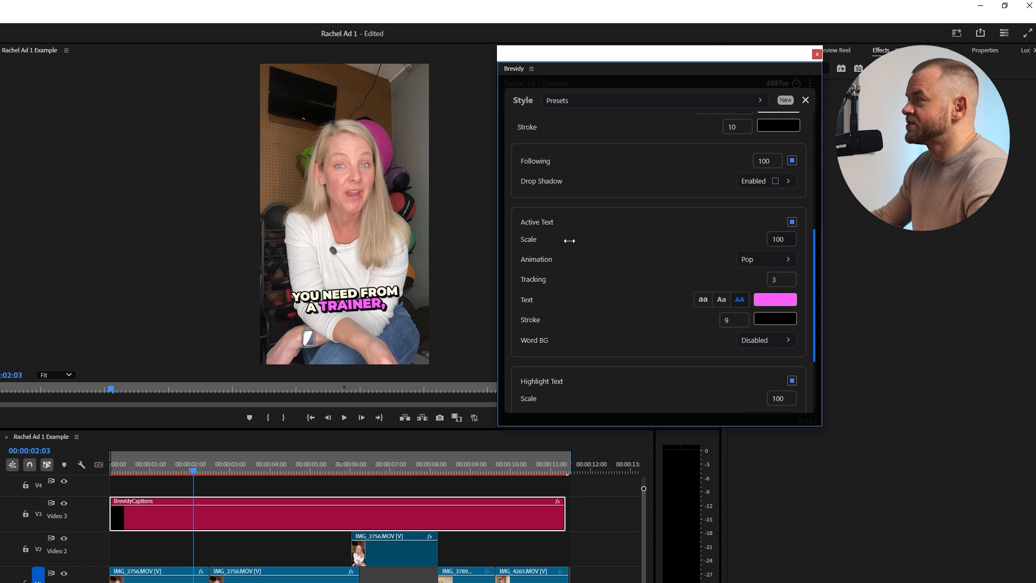
pyautogui.moveTo(536, 226)
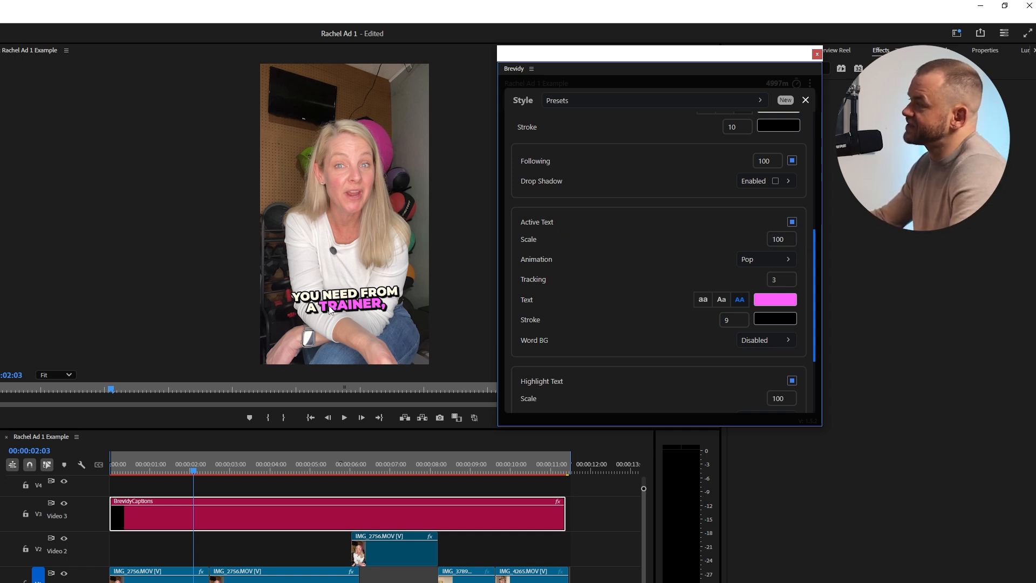
pyautogui.click(778, 238)
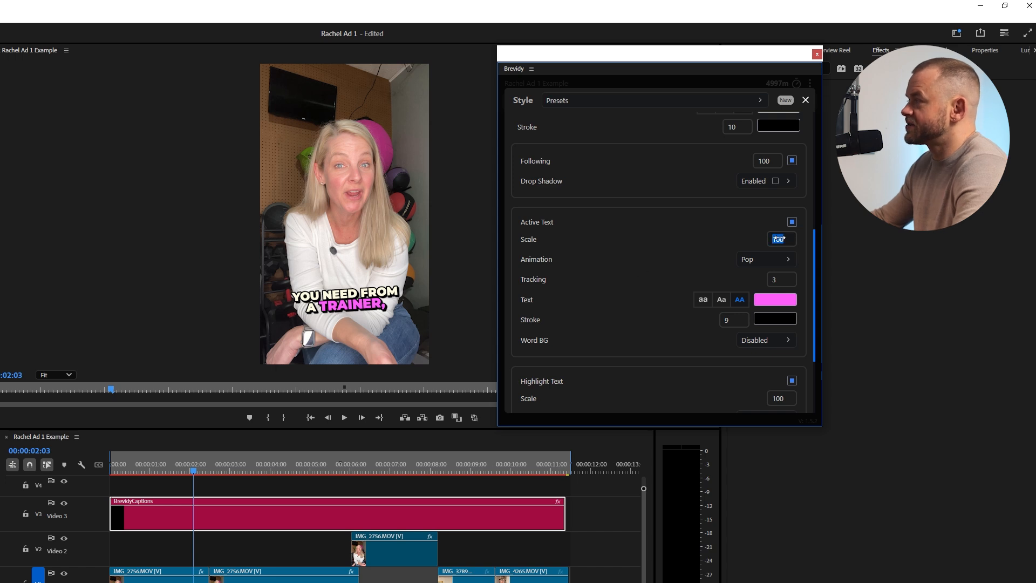
pyautogui.write('150')
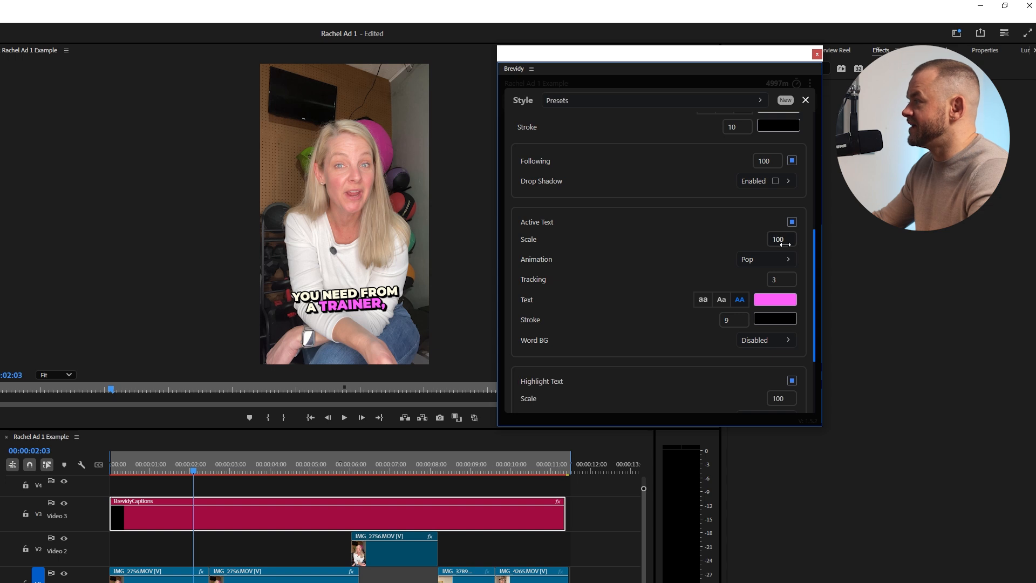
# Step: Try yellow for the active word, then set it to bright pink #ff00fd
pyautogui.click(774, 300)
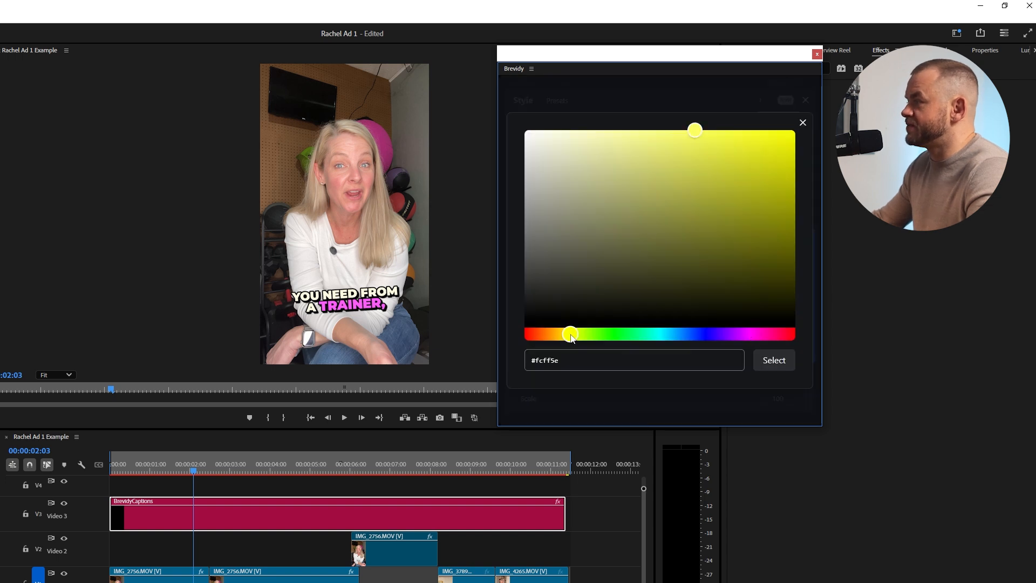
pyautogui.moveTo(570, 335); pyautogui.dragTo(565, 335)
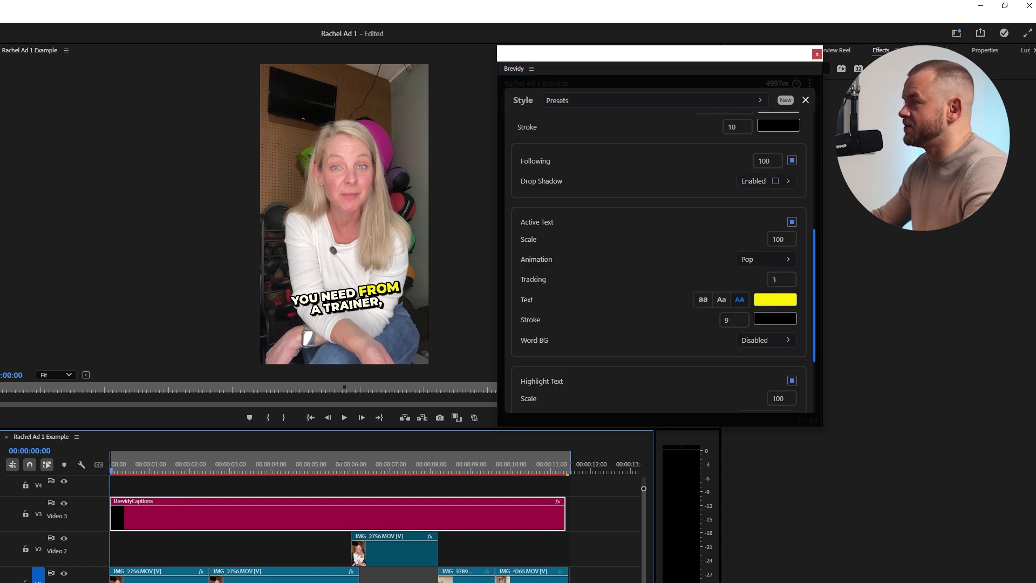
pyautogui.click(344, 417)
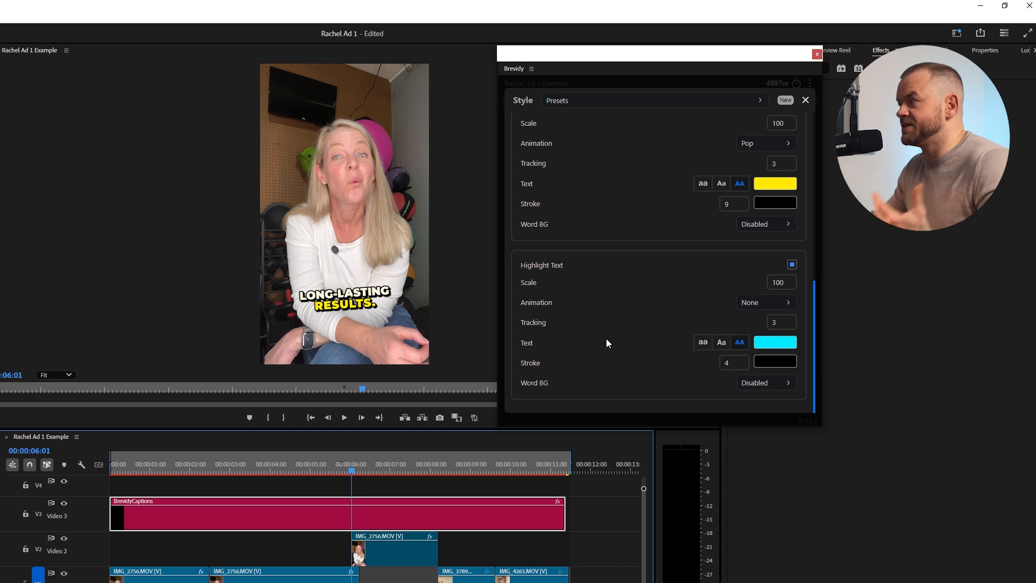
pyautogui.moveTo(789, 189)
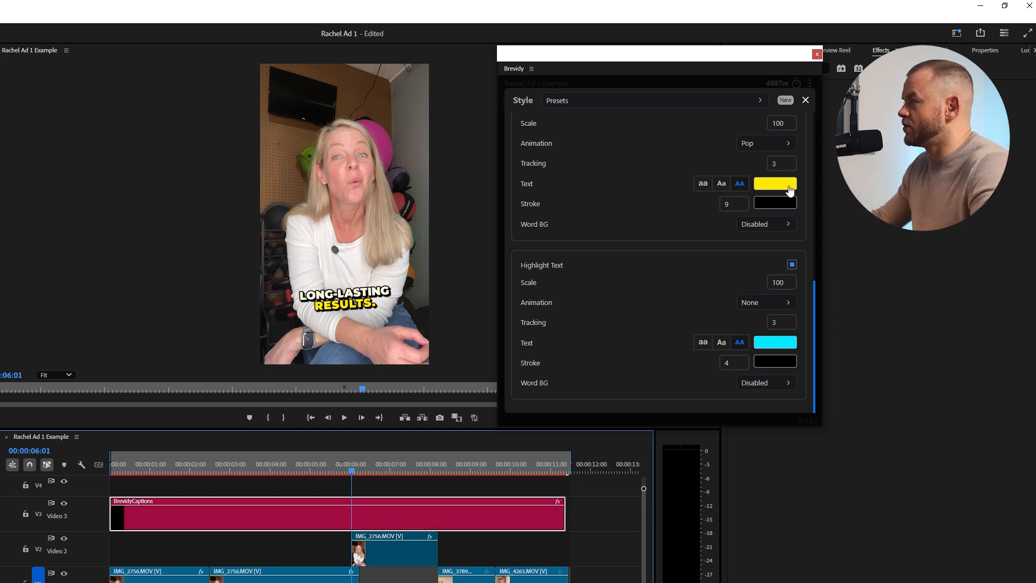
pyautogui.click(775, 183)
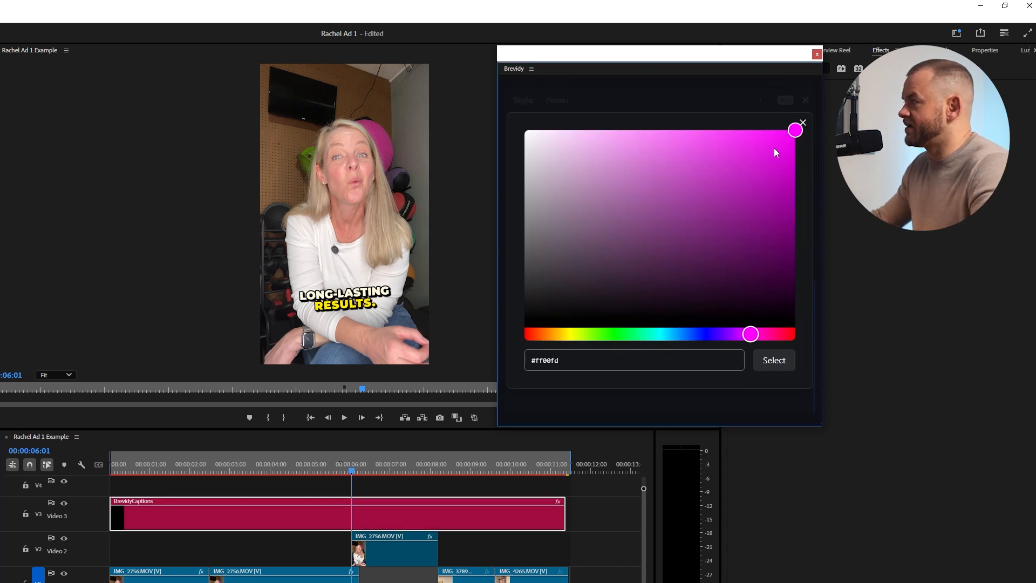
pyautogui.click(773, 359)
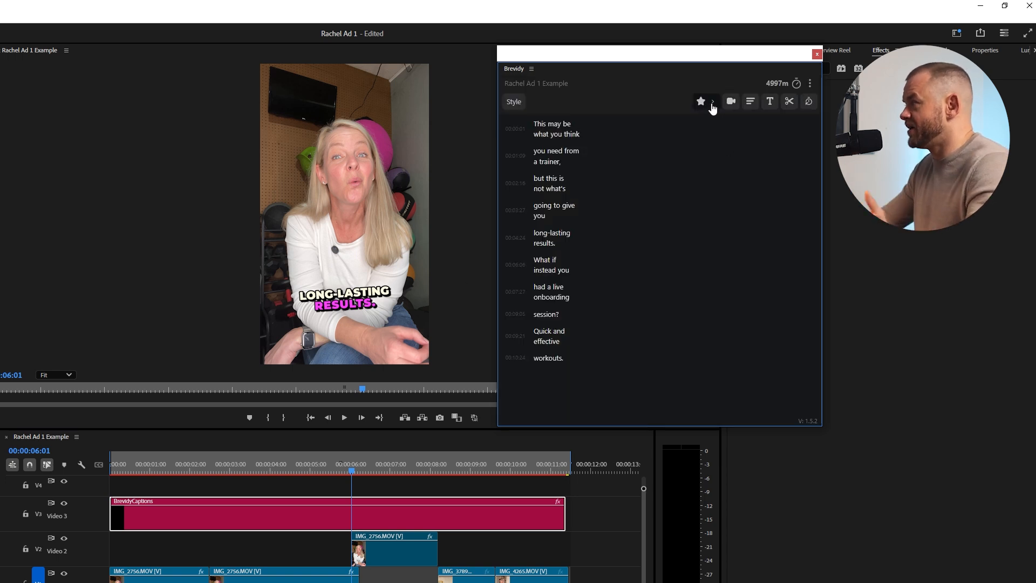
pyautogui.moveTo(731, 101)
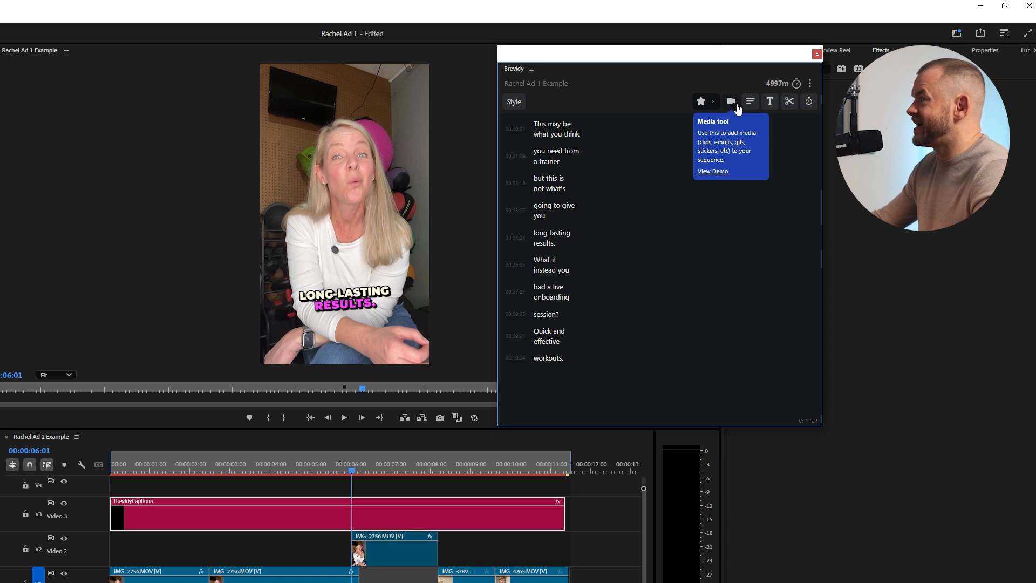
# Step: Move 'onboarding' onto the line with 'session?' using the line-break tool
pyautogui.click(720, 101)
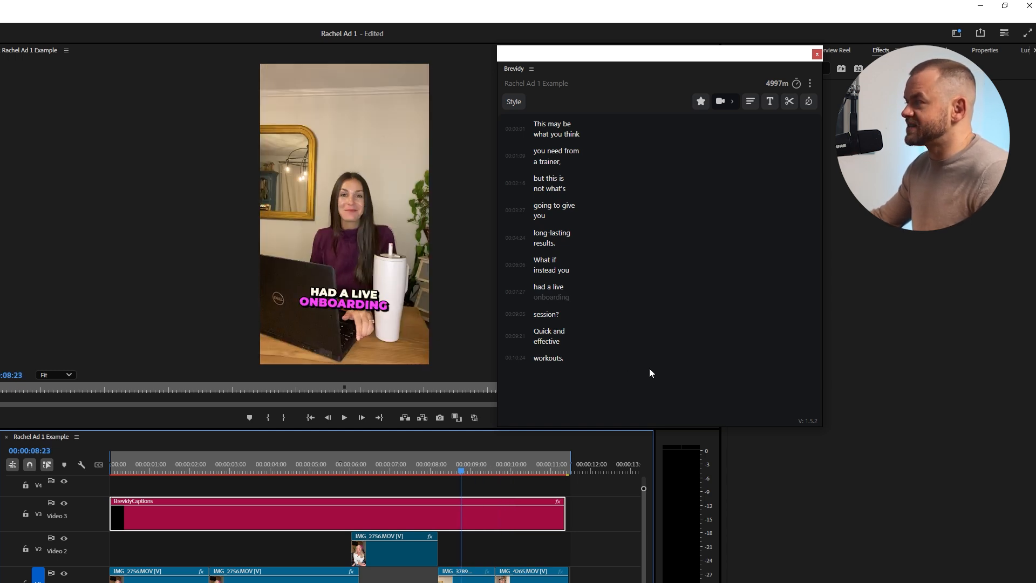
pyautogui.moveTo(750, 100)
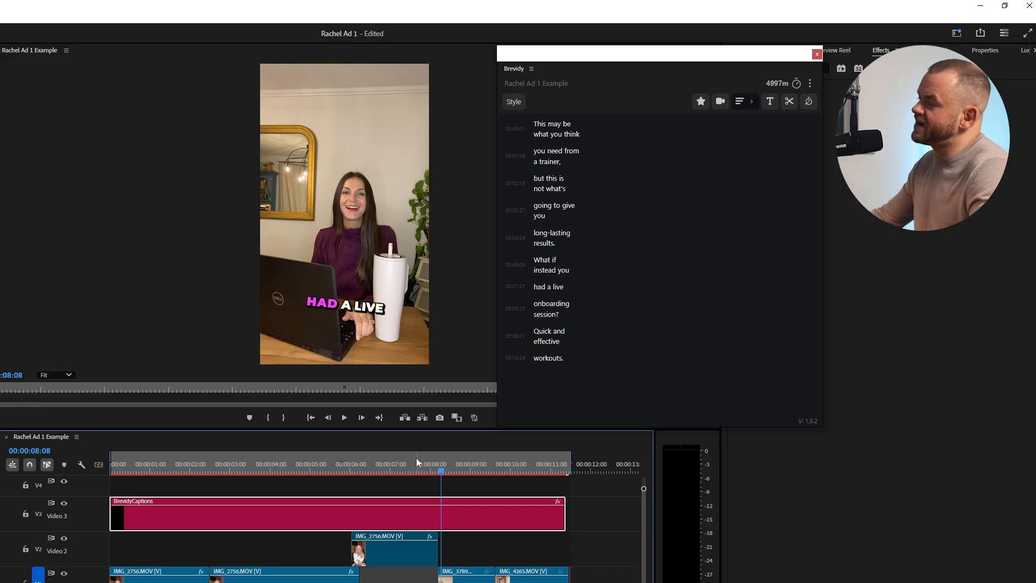
pyautogui.click(343, 417)
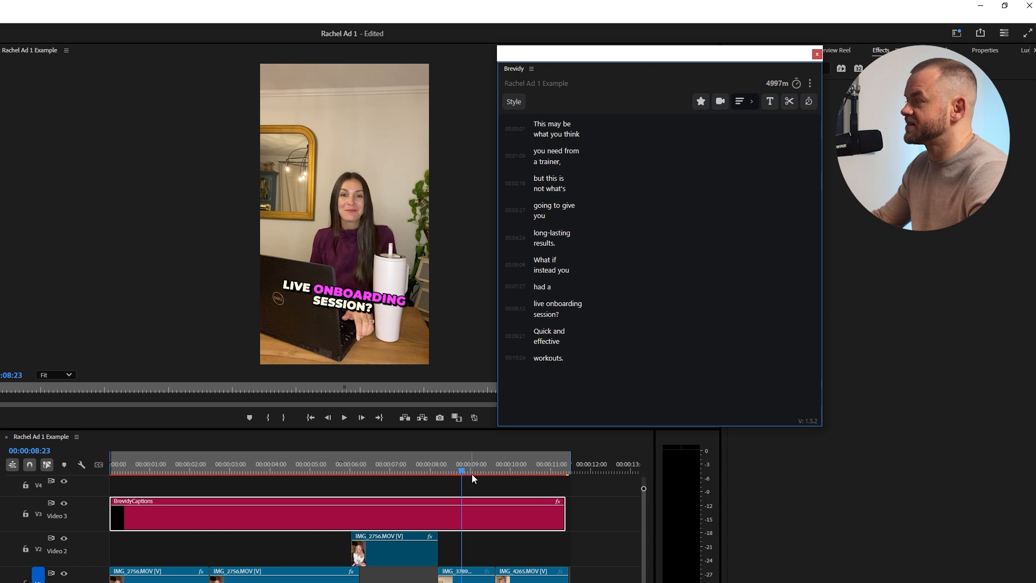
pyautogui.click(343, 417)
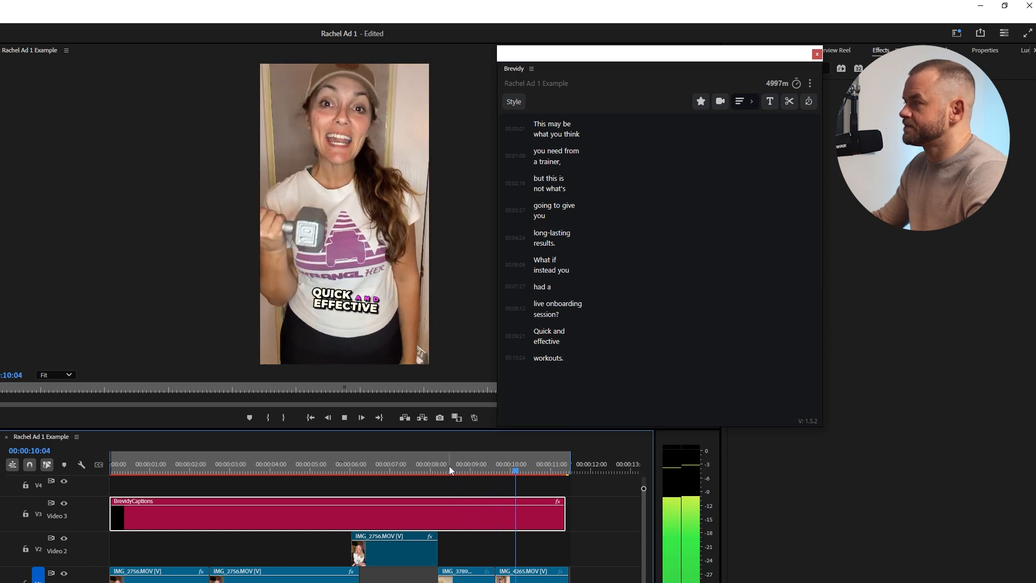
pyautogui.click(344, 417)
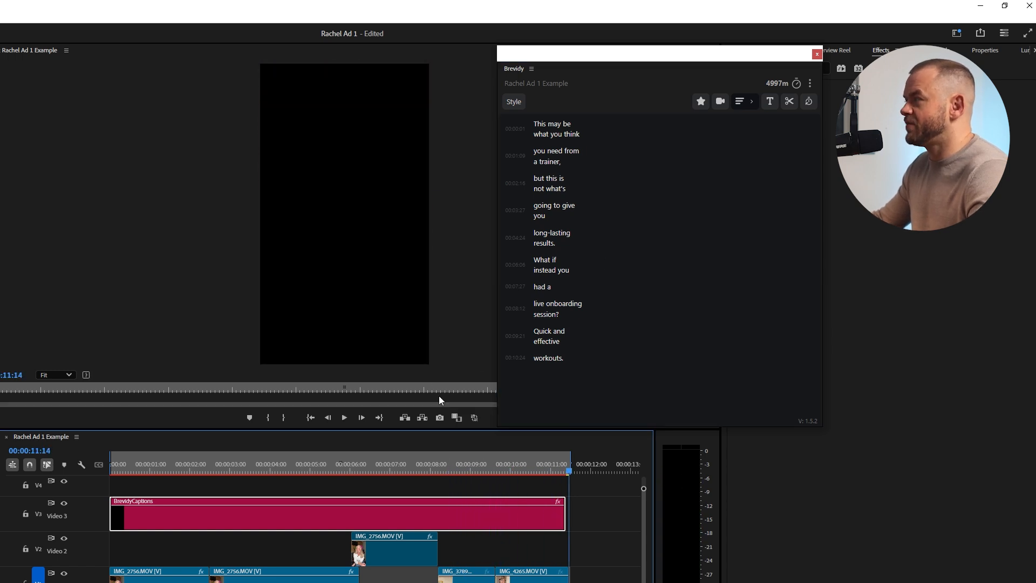
pyautogui.click(345, 417)
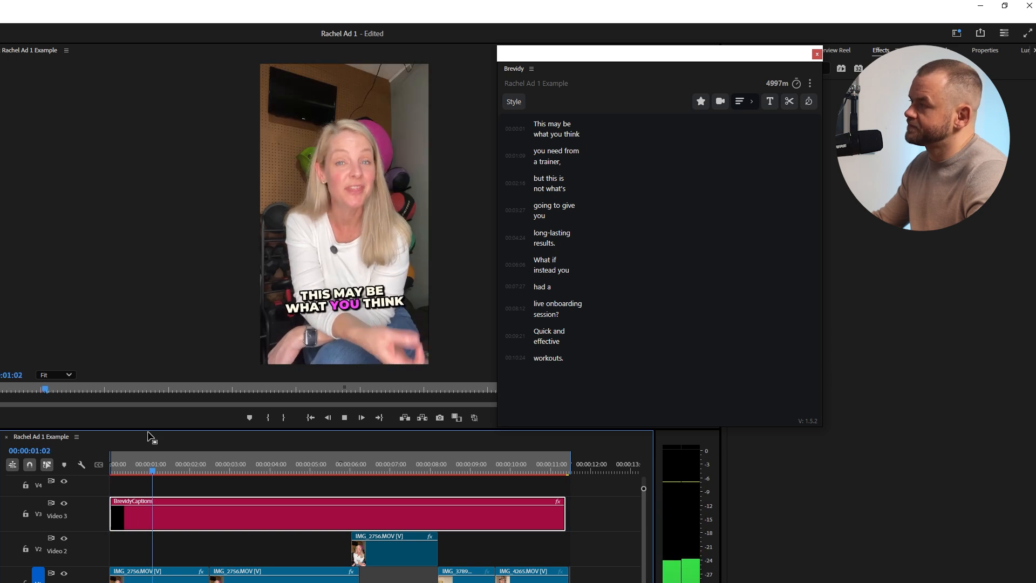
pyautogui.click(232, 470)
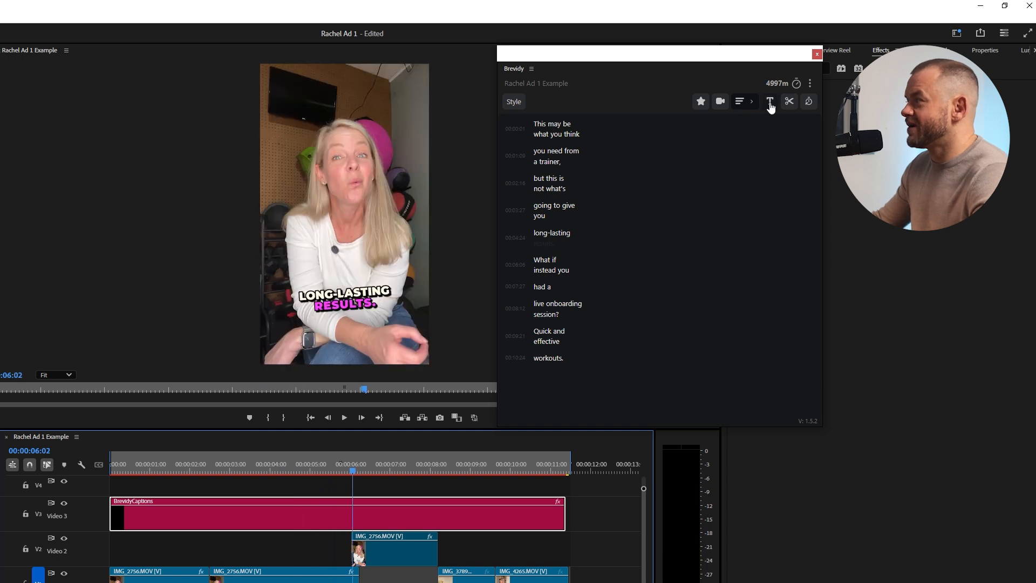
pyautogui.click(769, 101)
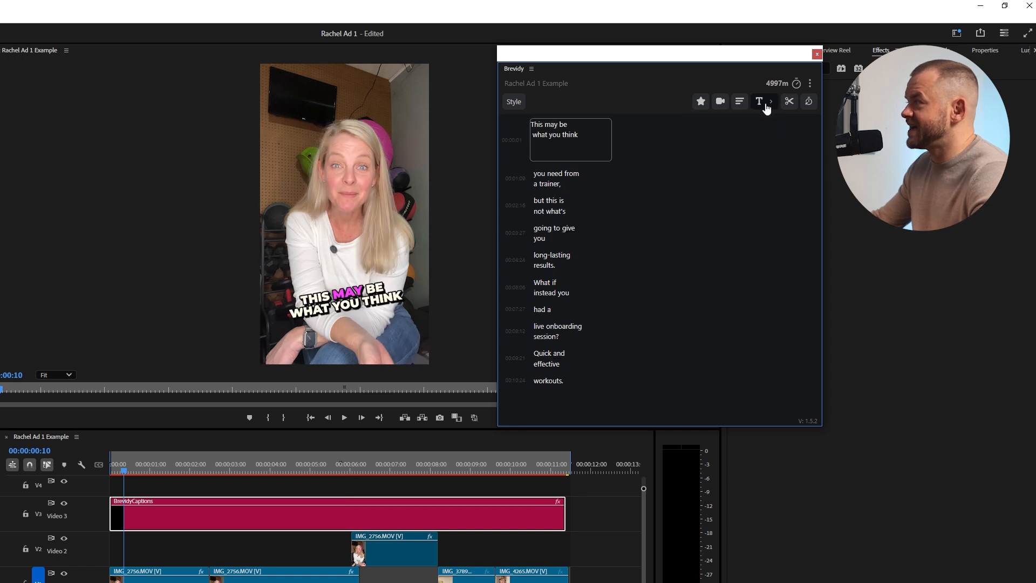
pyautogui.doubleClick(551, 124)
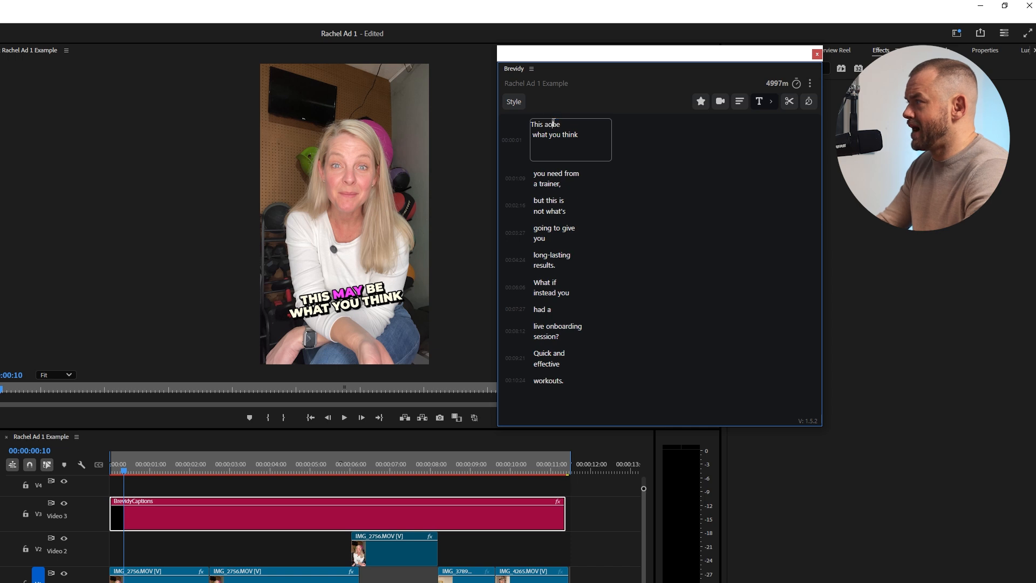
pyautogui.write('aoiehfaiwuehfuiwehfal')
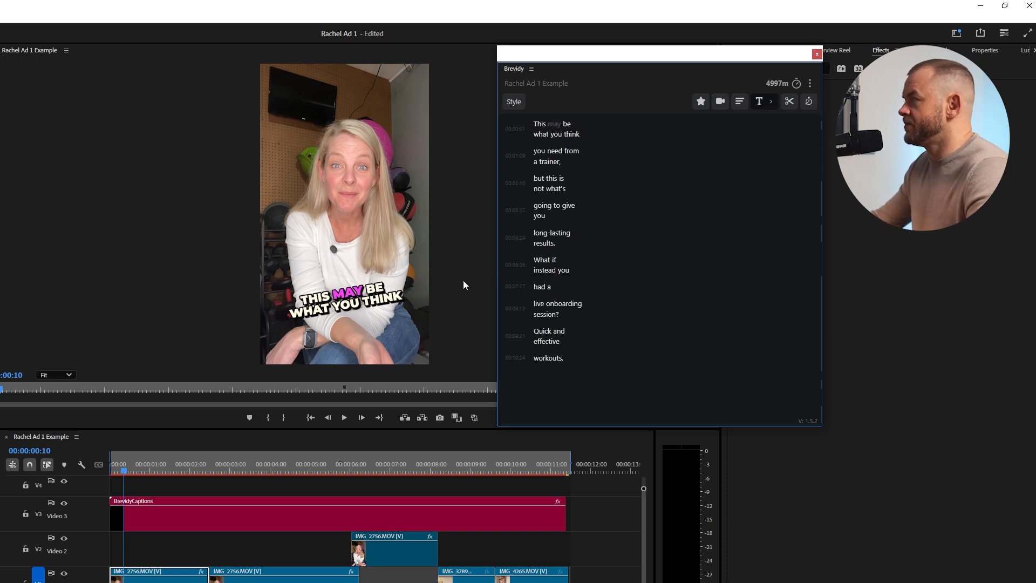
pyautogui.moveTo(788, 101)
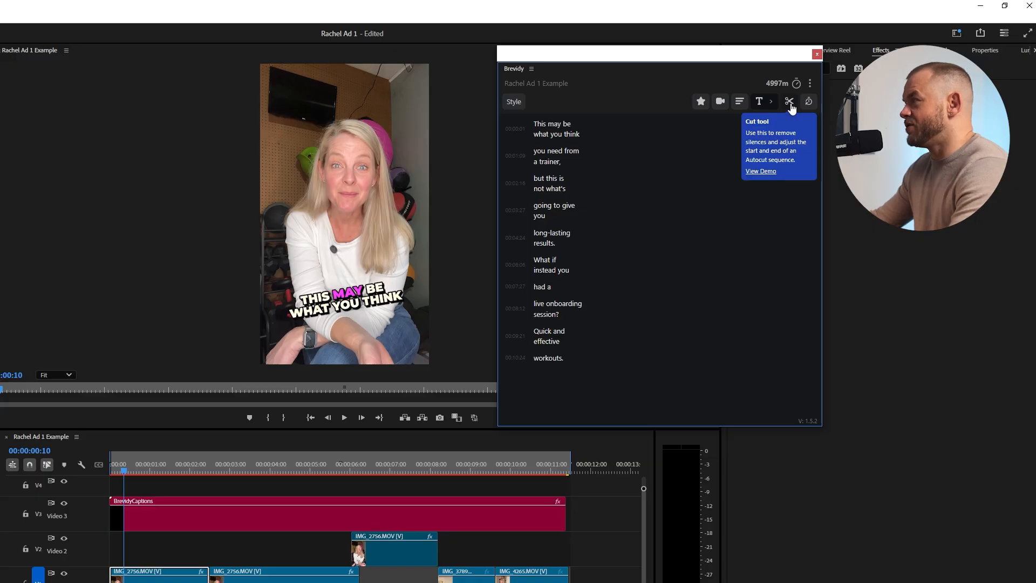
pyautogui.moveTo(809, 103)
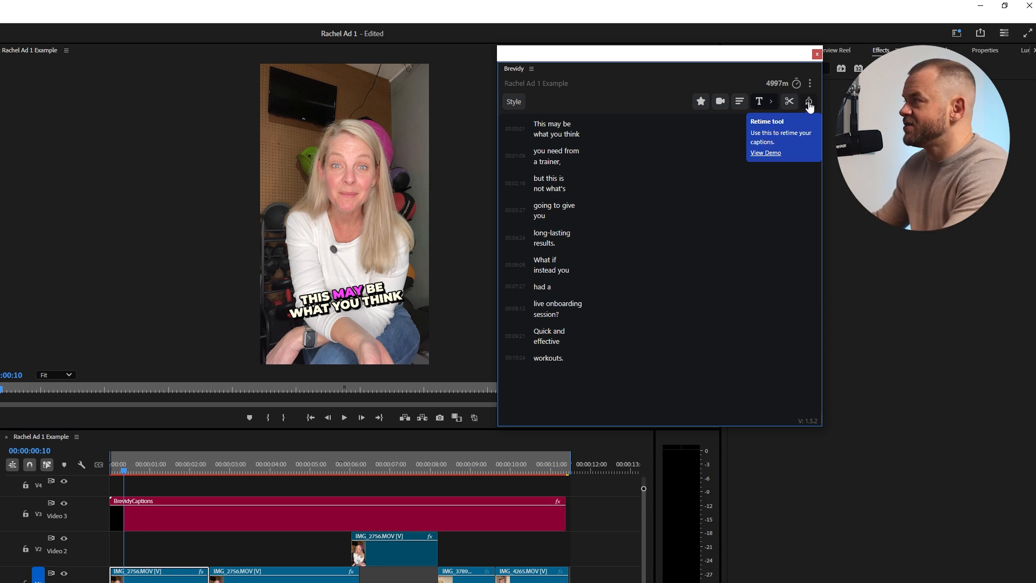
# Step: Load a green Zoom style preset, then restore the original pink Pop preset
pyautogui.click(513, 101)
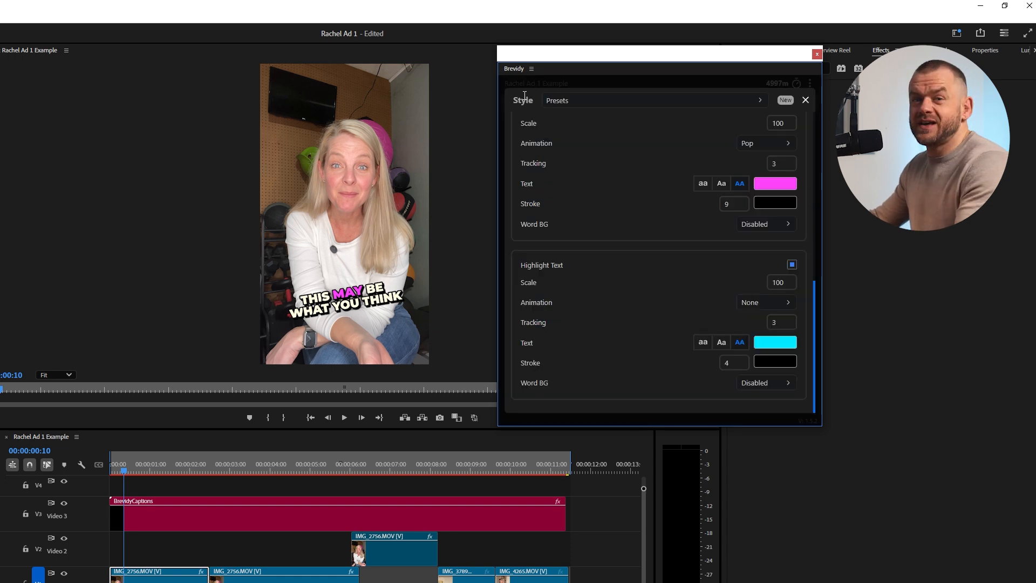
pyautogui.click(765, 143)
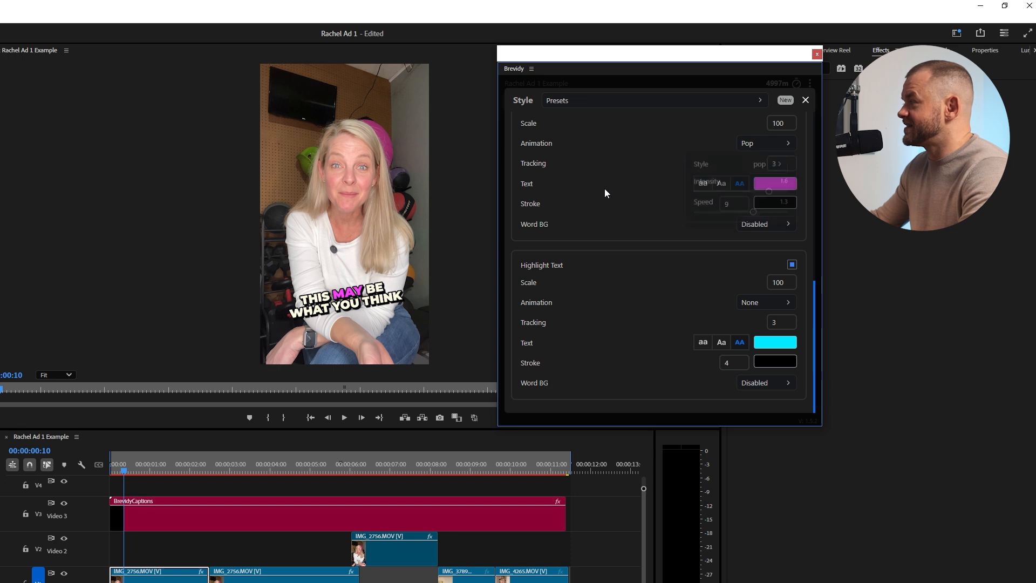
pyautogui.click(654, 100)
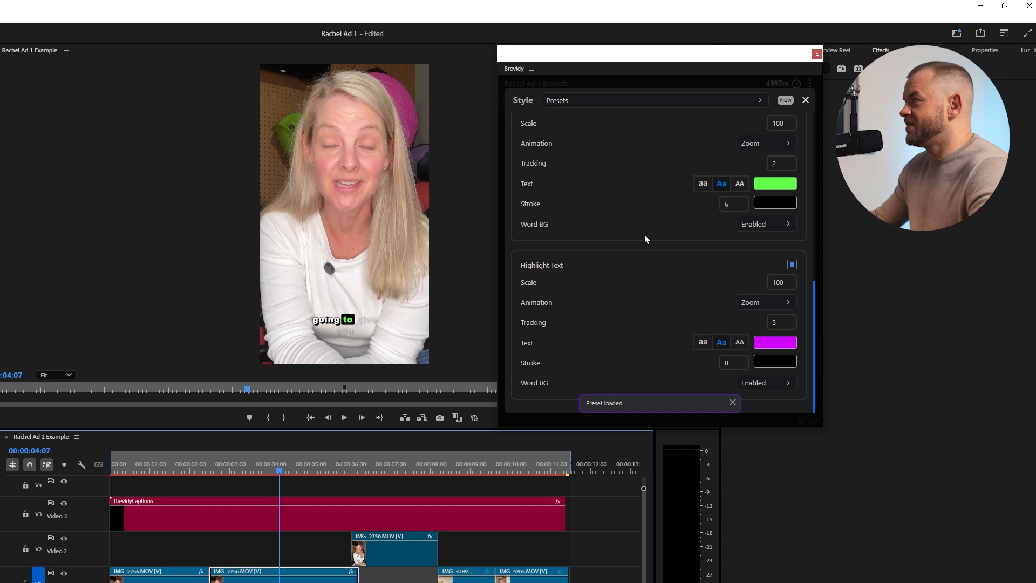
pyautogui.click(653, 100)
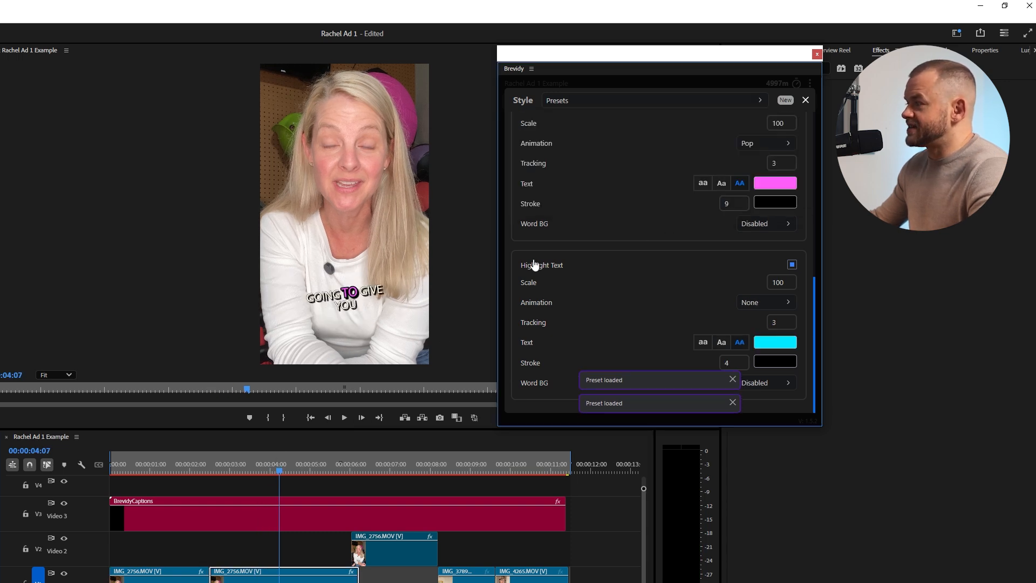
pyautogui.moveTo(614, 76)
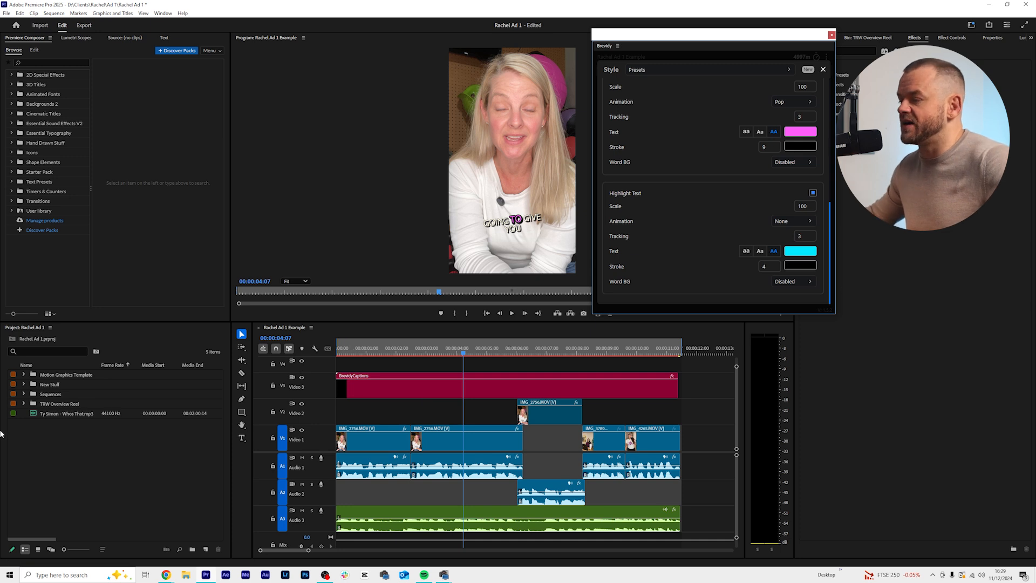
pyautogui.moveTo(167, 575)
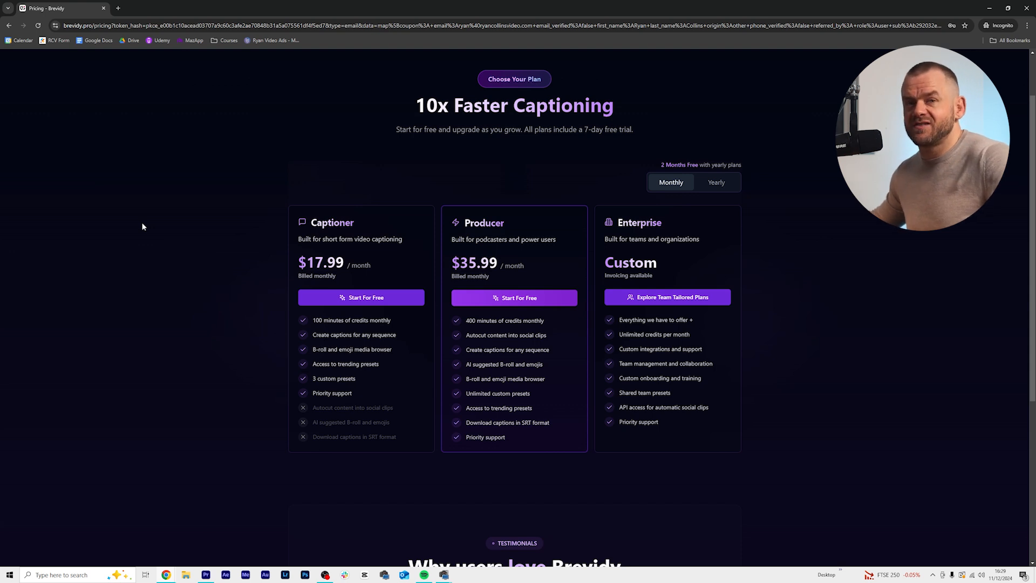
# Step: Compare the Captioner, Producer and Enterprise plans on yearly billing, then return to monthly prices
pyautogui.scroll(-3)
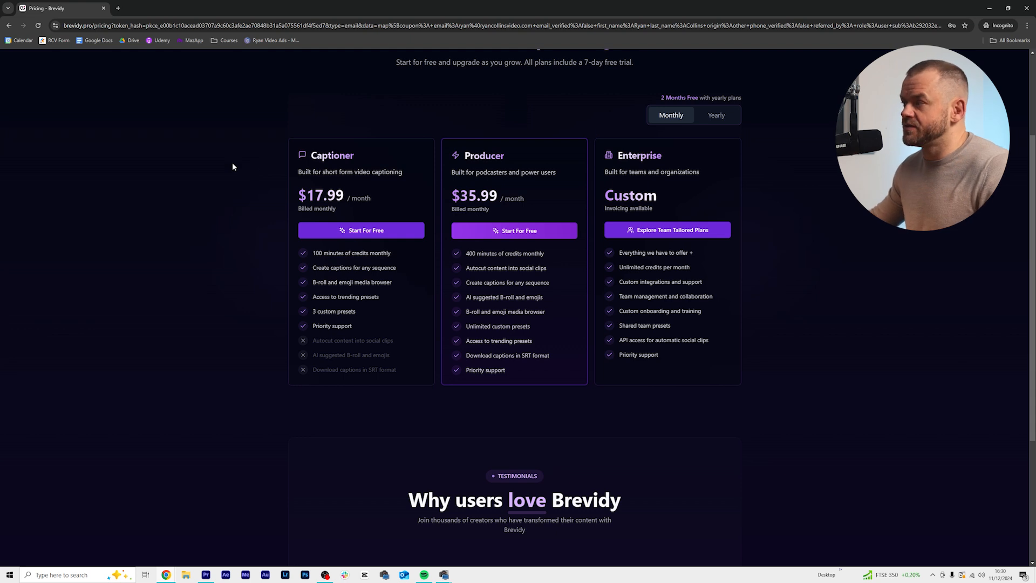
pyautogui.moveTo(441, 195)
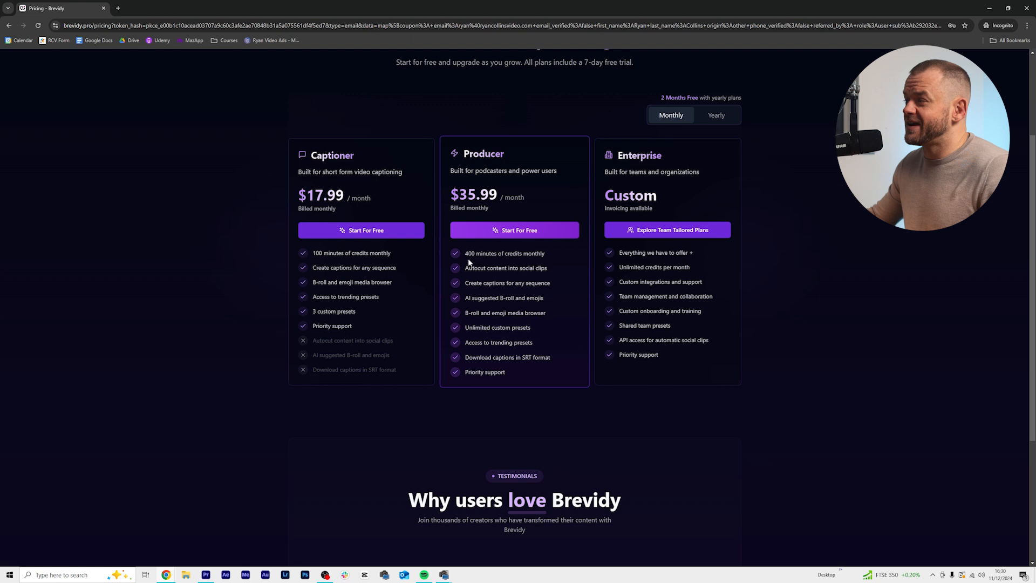
pyautogui.moveTo(899, 263)
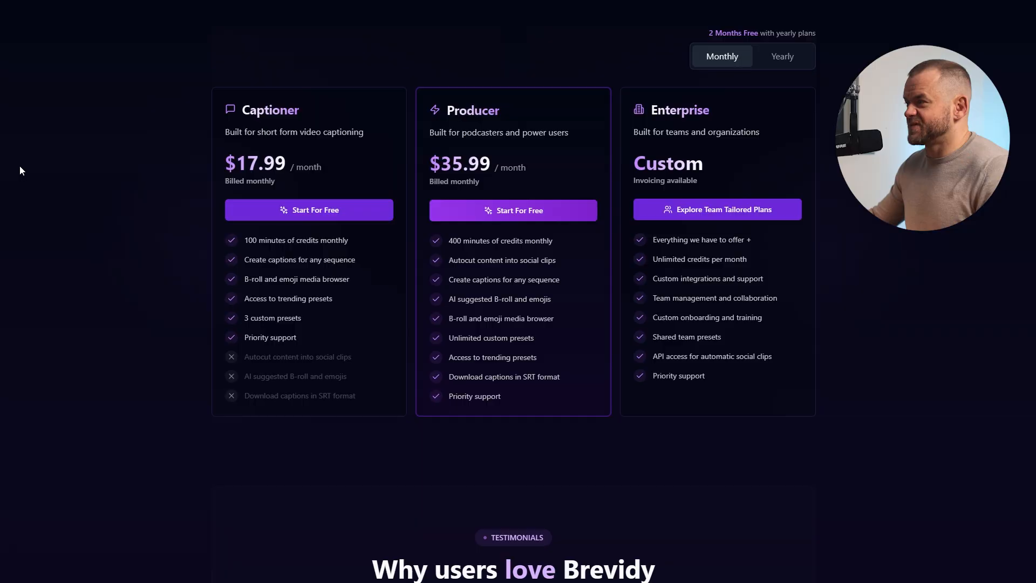
pyautogui.moveTo(788, 52)
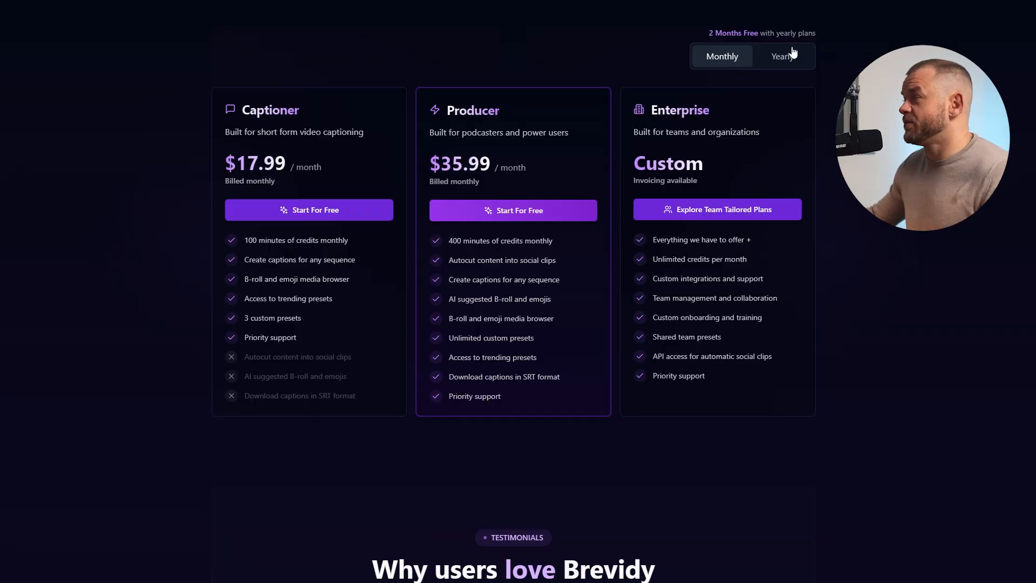
pyautogui.click(782, 56)
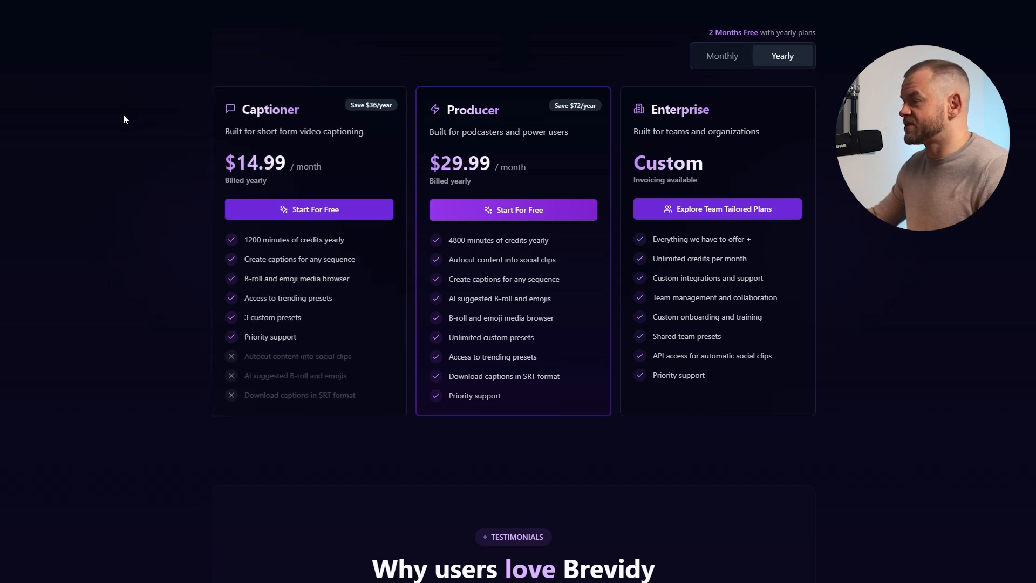
pyautogui.scroll(3)
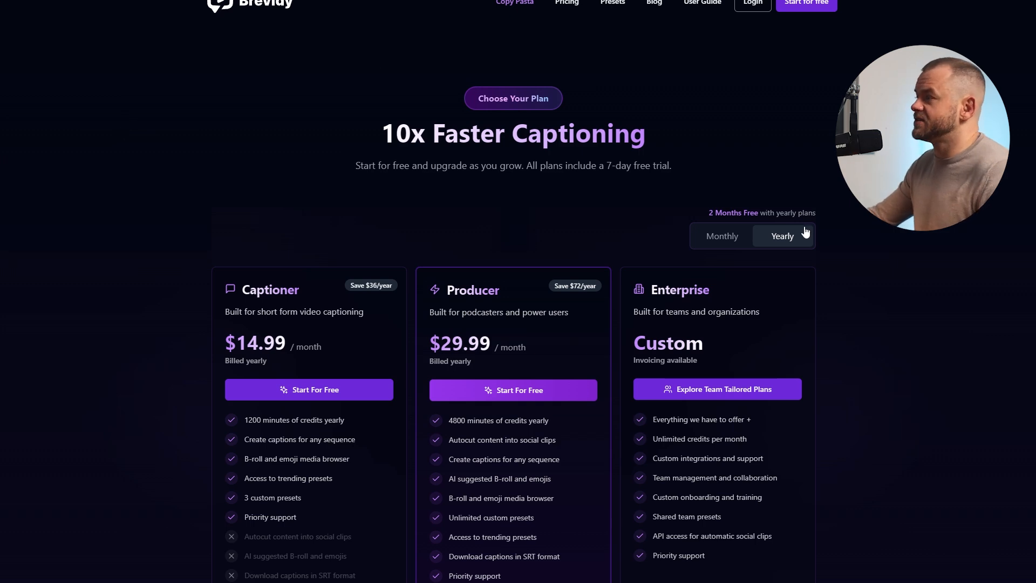
pyautogui.click(722, 236)
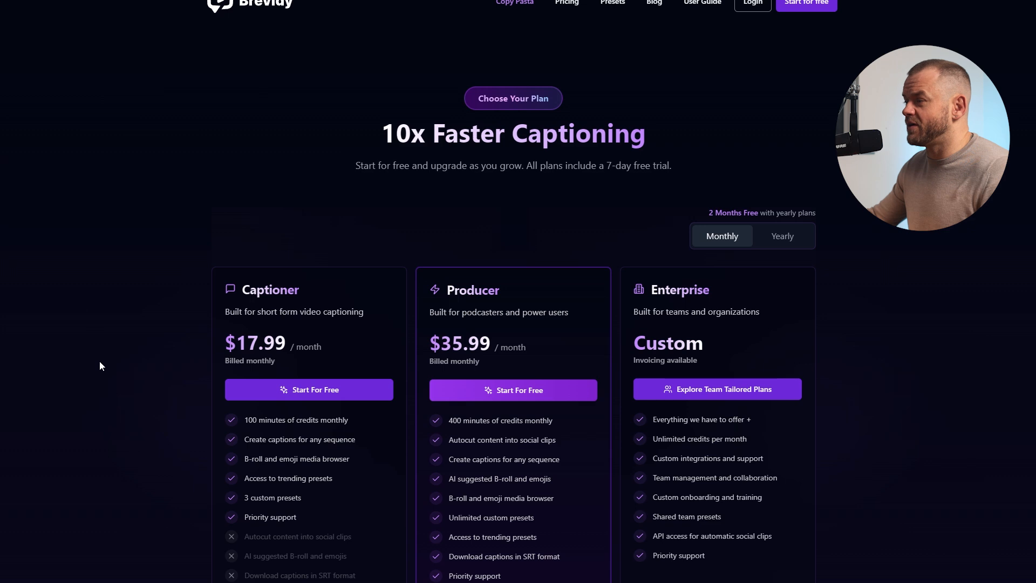
pyautogui.scroll(-3)
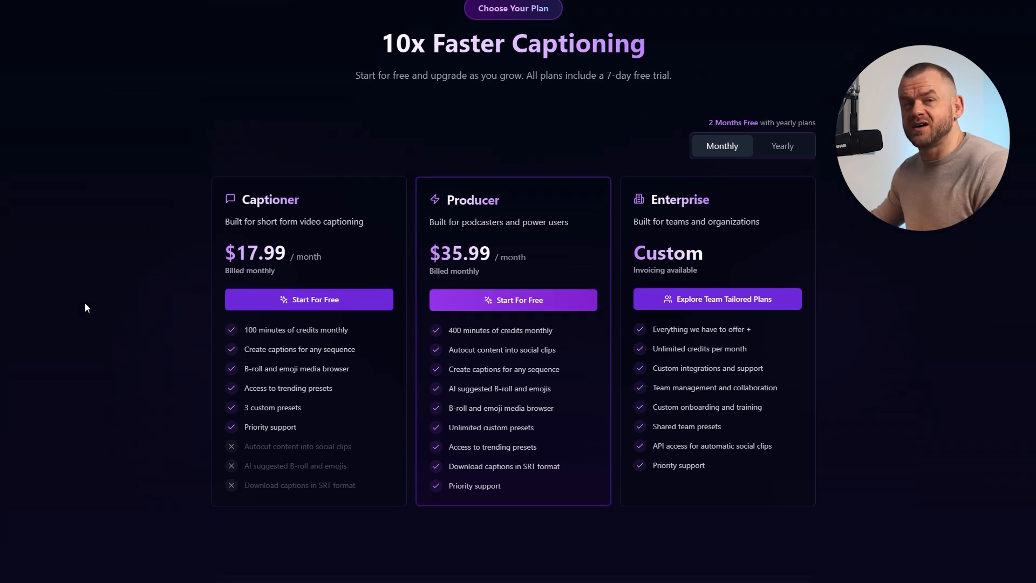